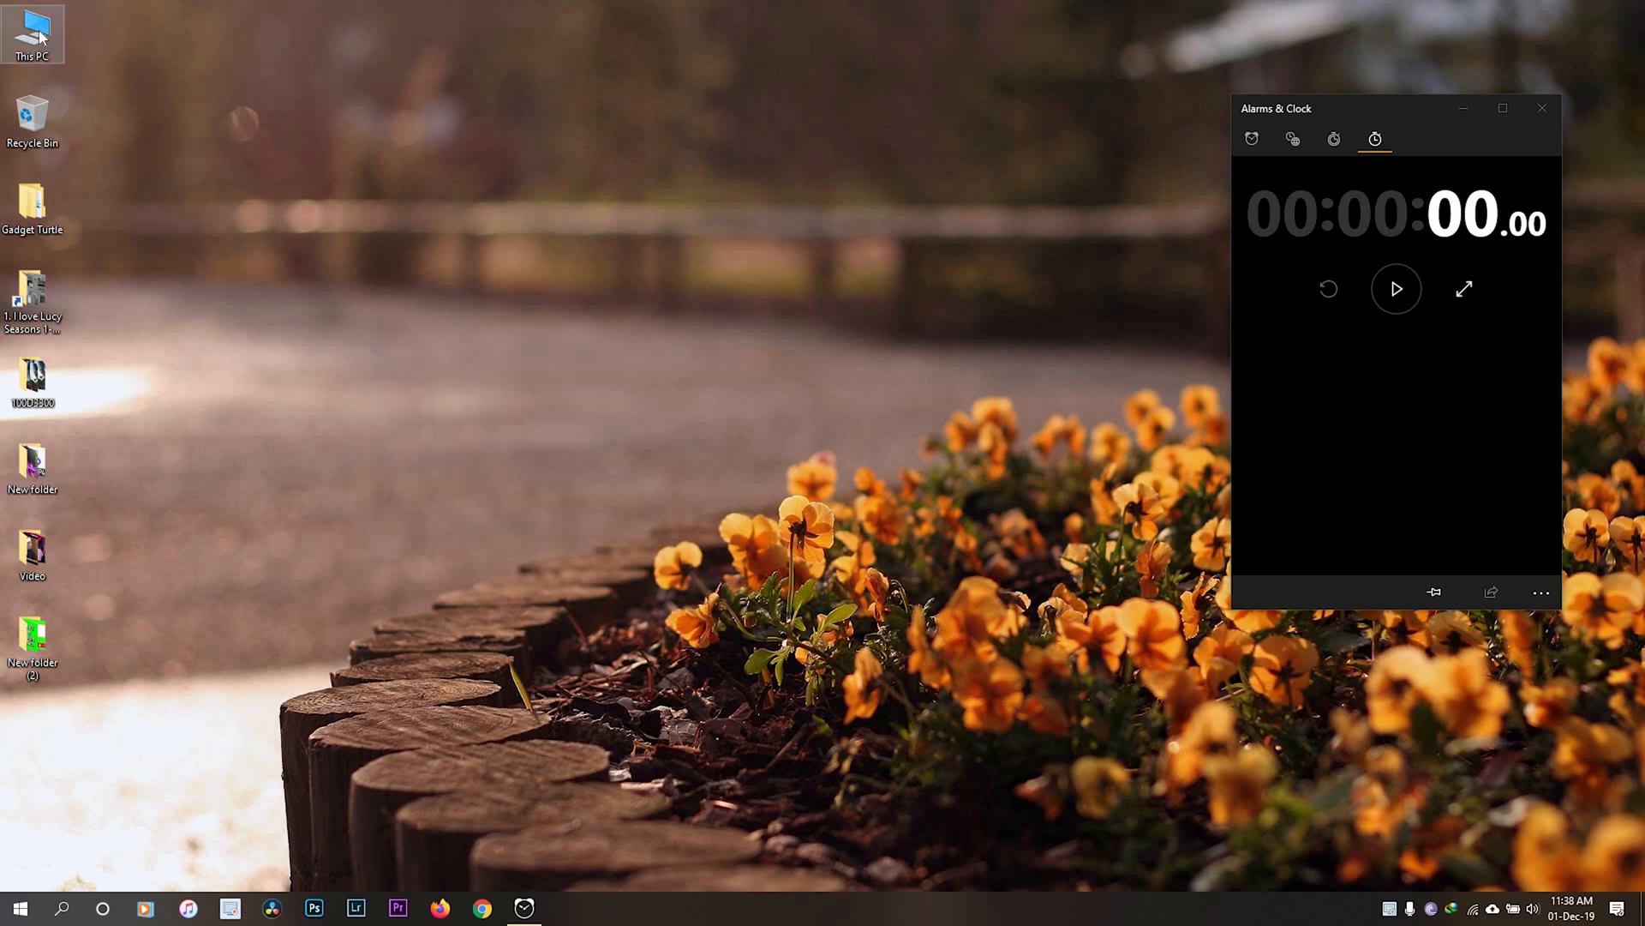
mouse_move(121, 247)
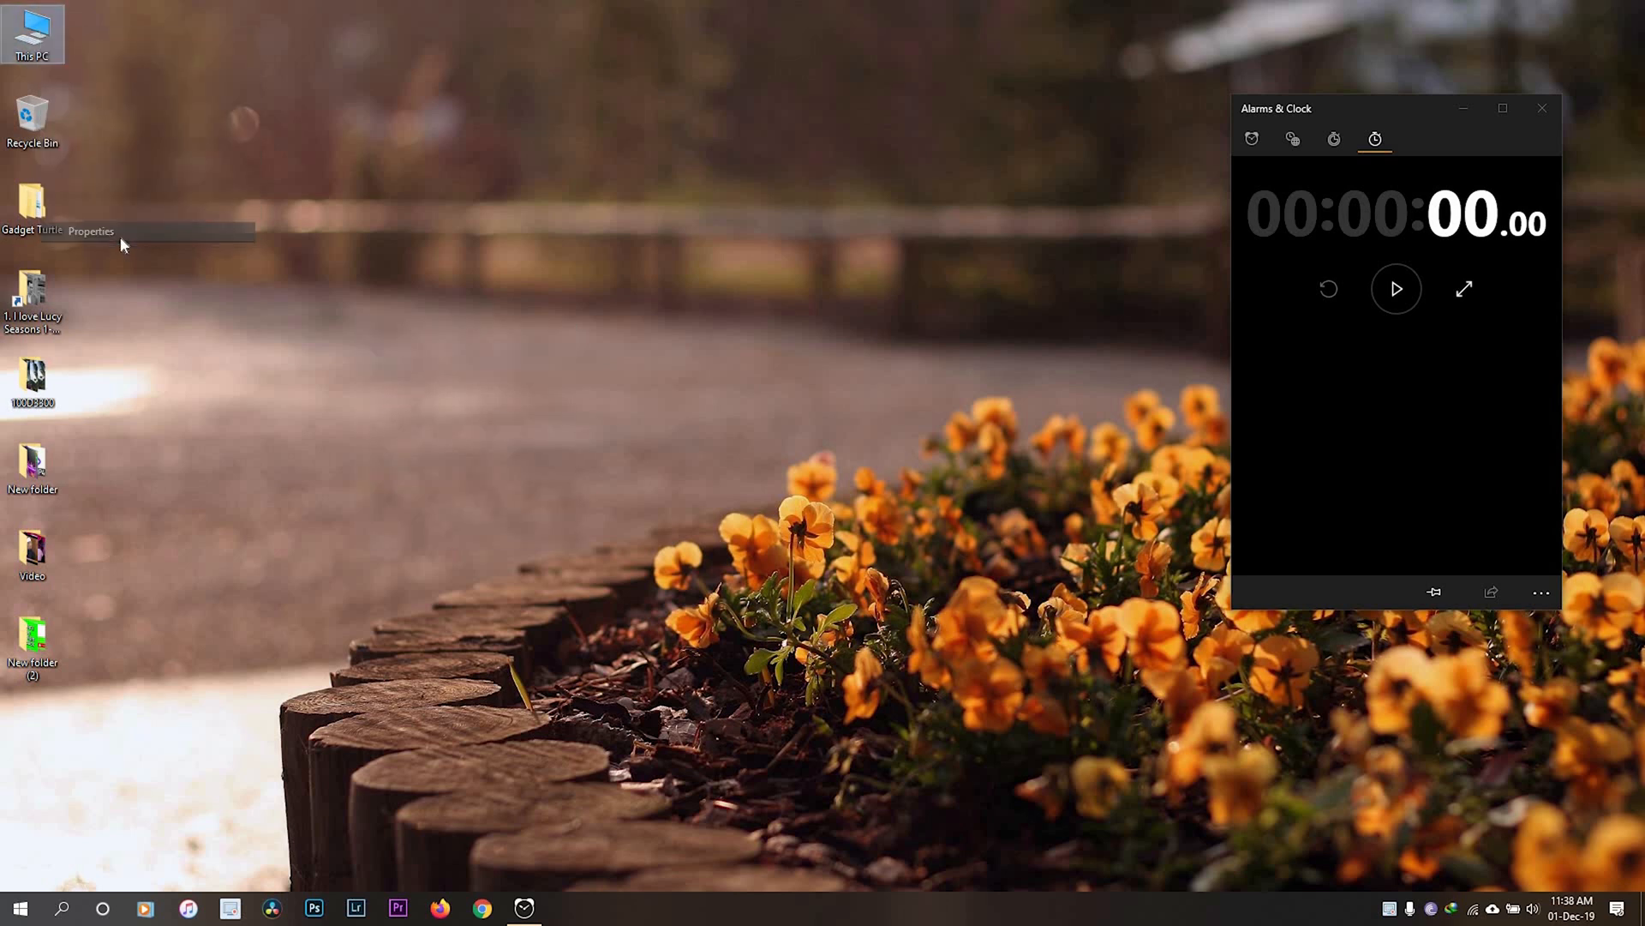
Step: Bring up the System window showing the computer's processor and memory details
click(90, 231)
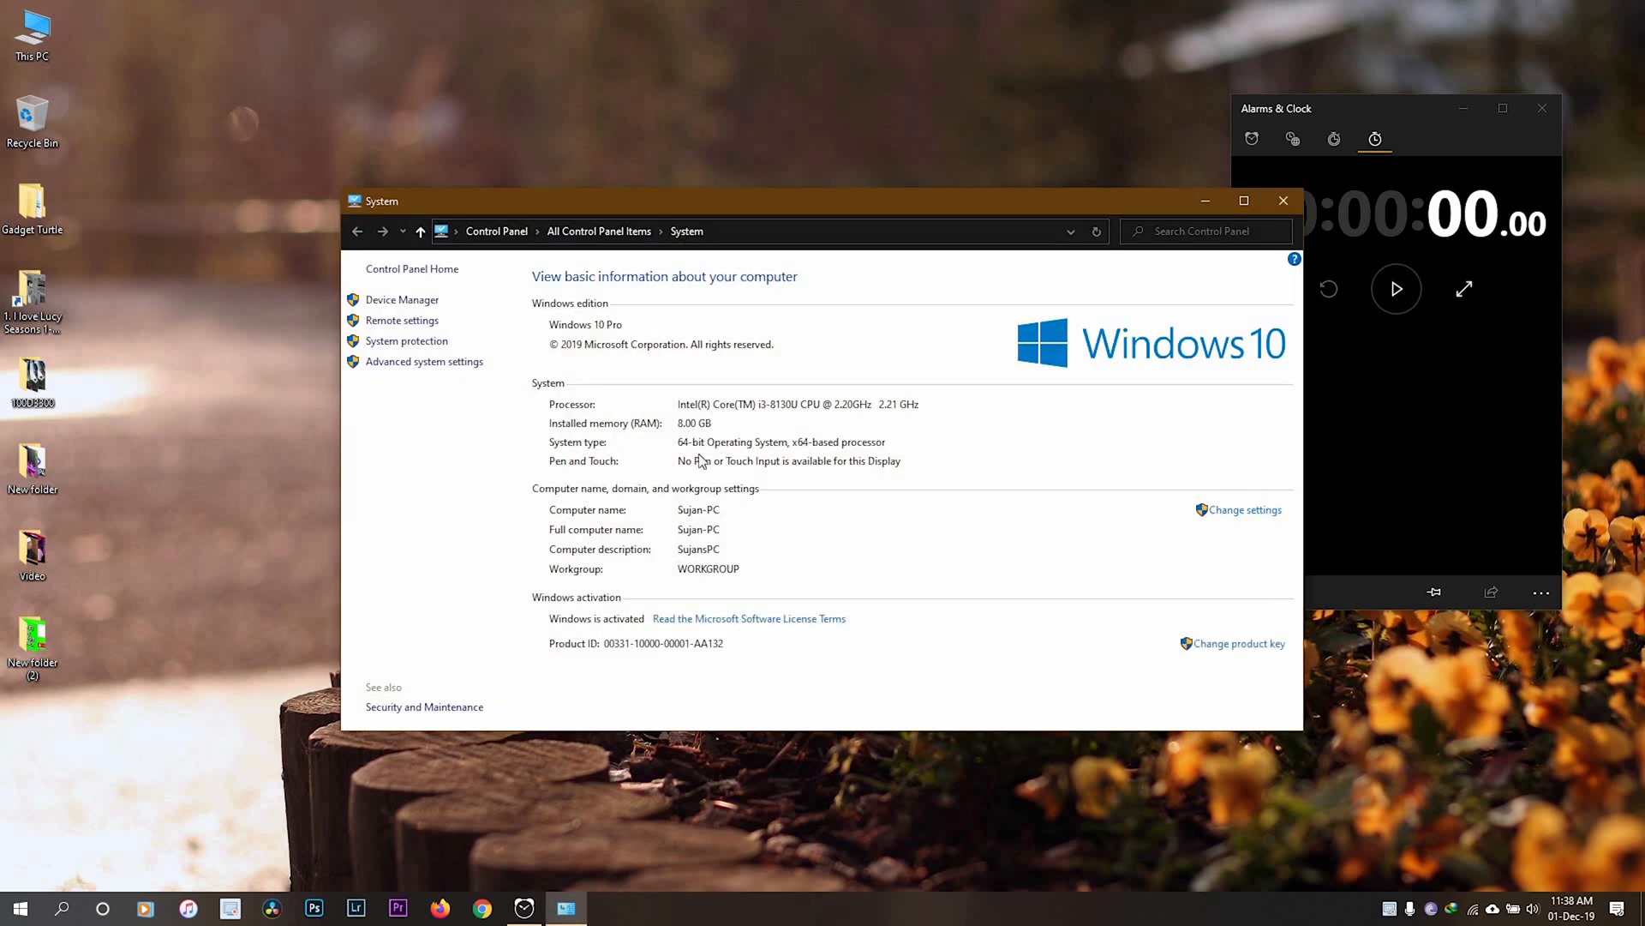
mouse_move(1271, 224)
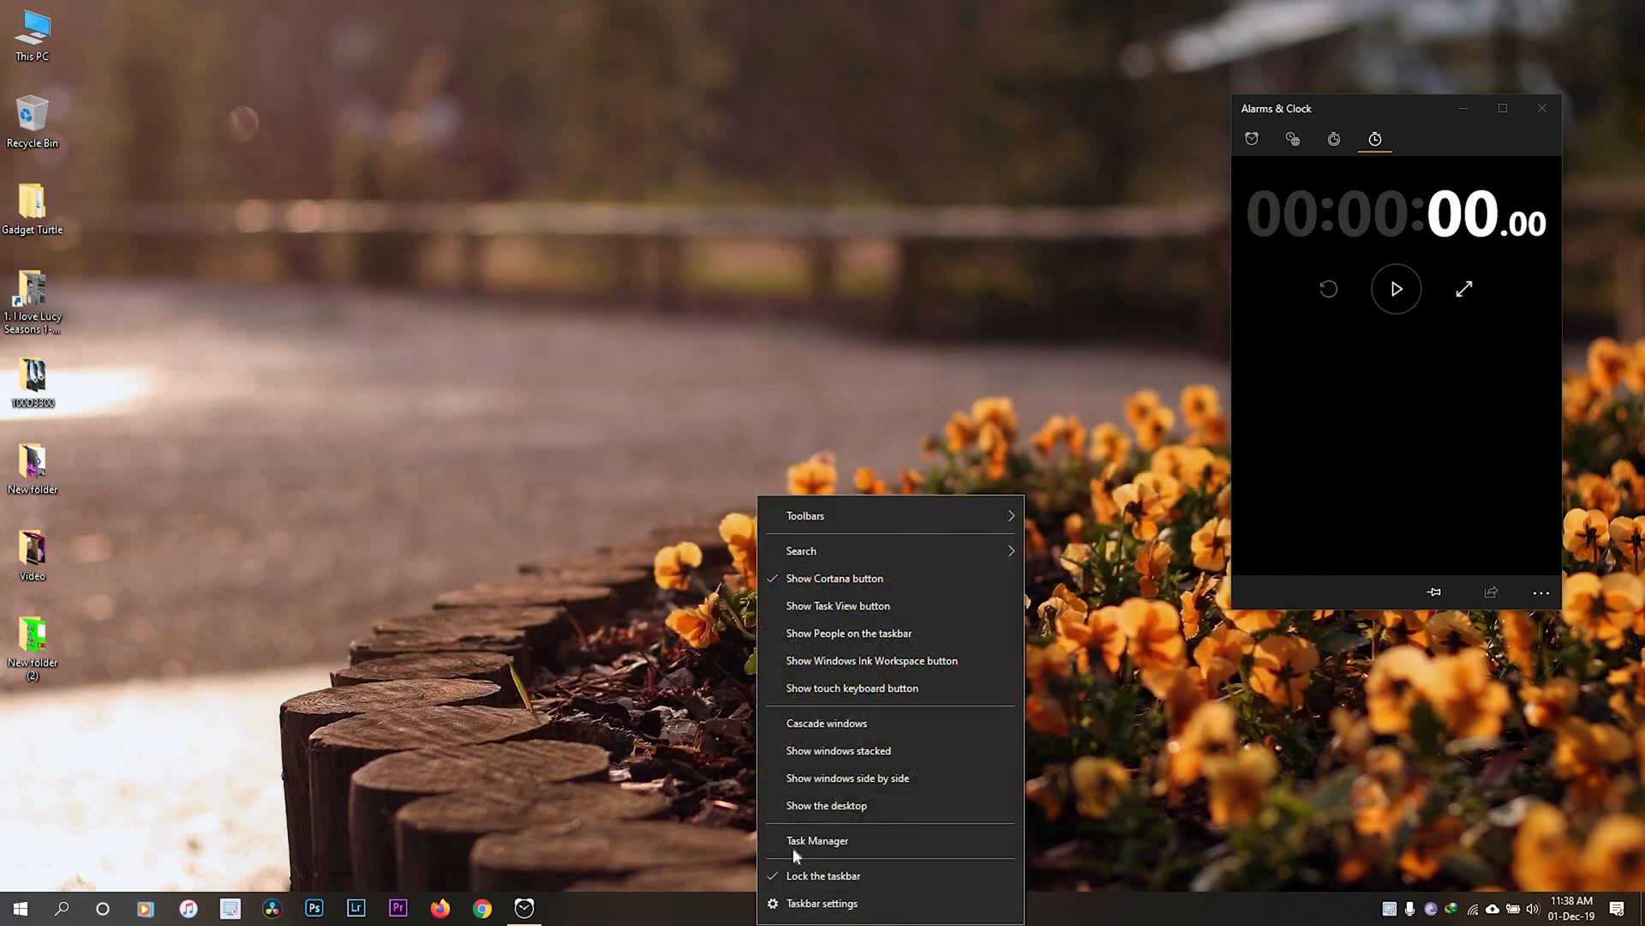
Step: Show Task Manager's live CPU performance graph, moved to the top-left corner
click(817, 840)
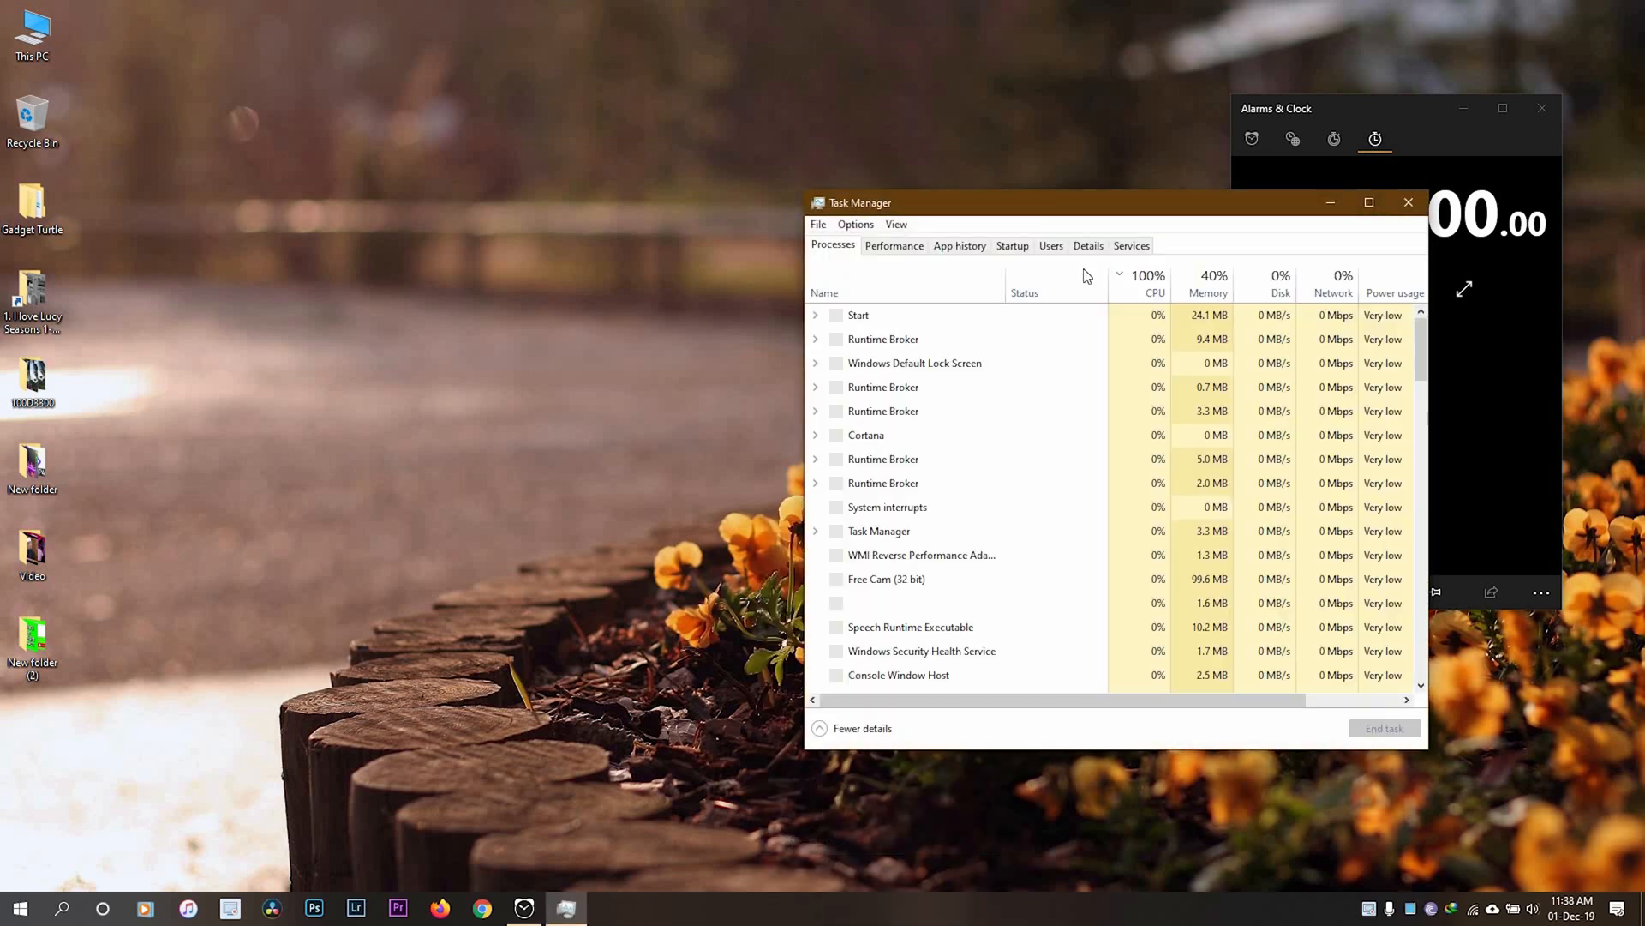
click(893, 245)
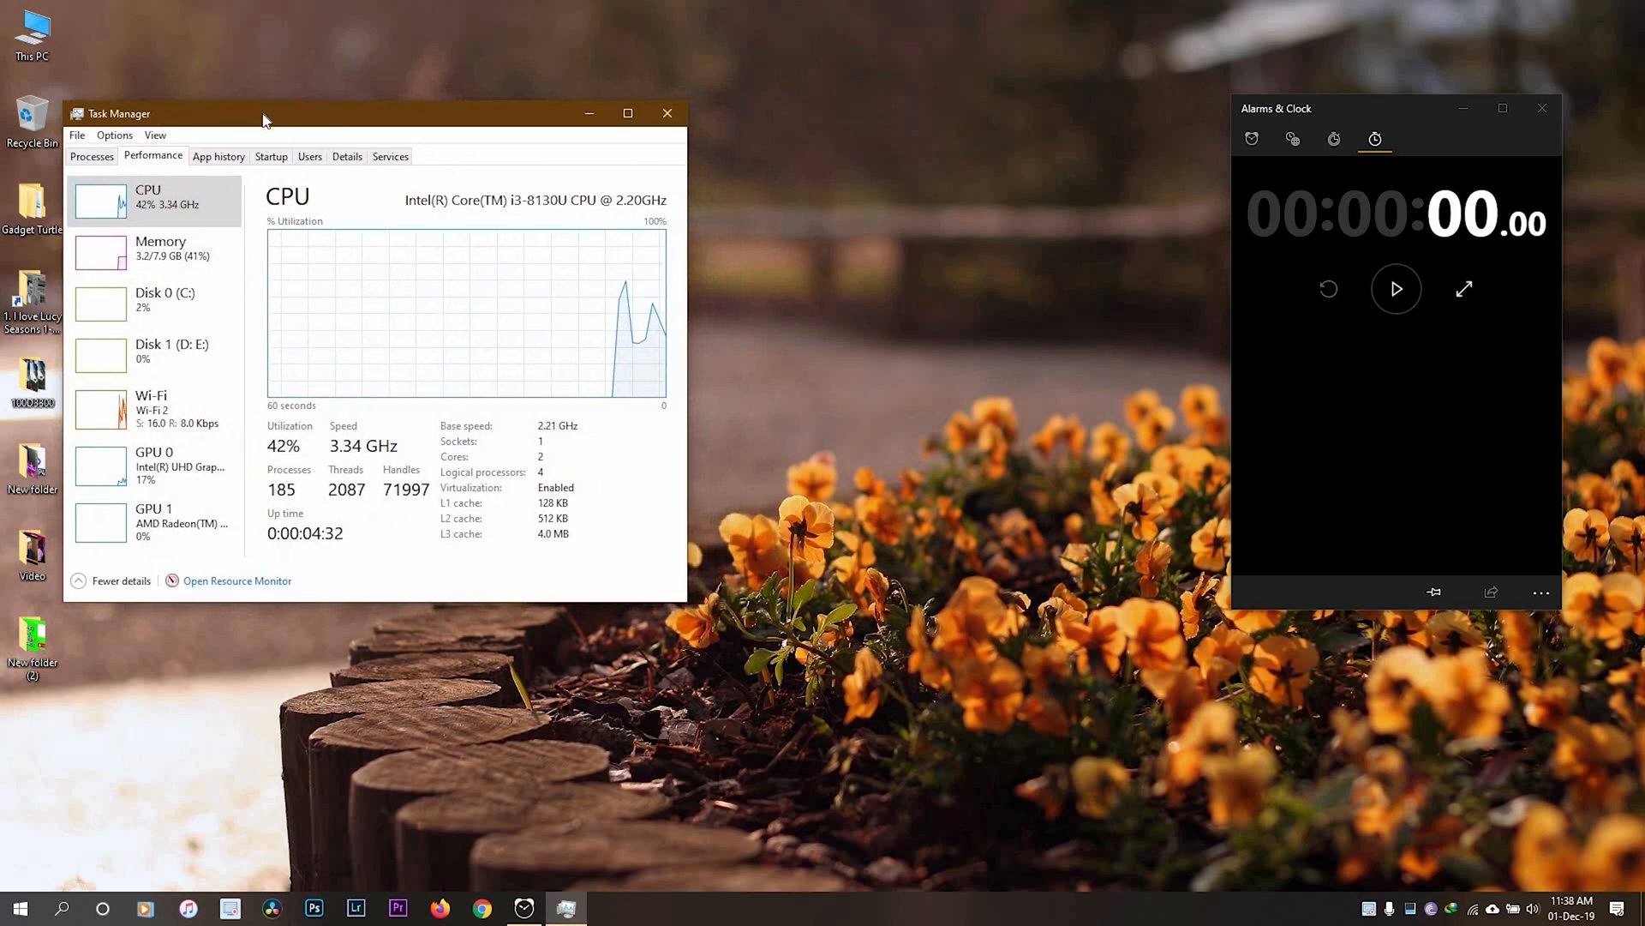
drag(263, 119, 206, 117)
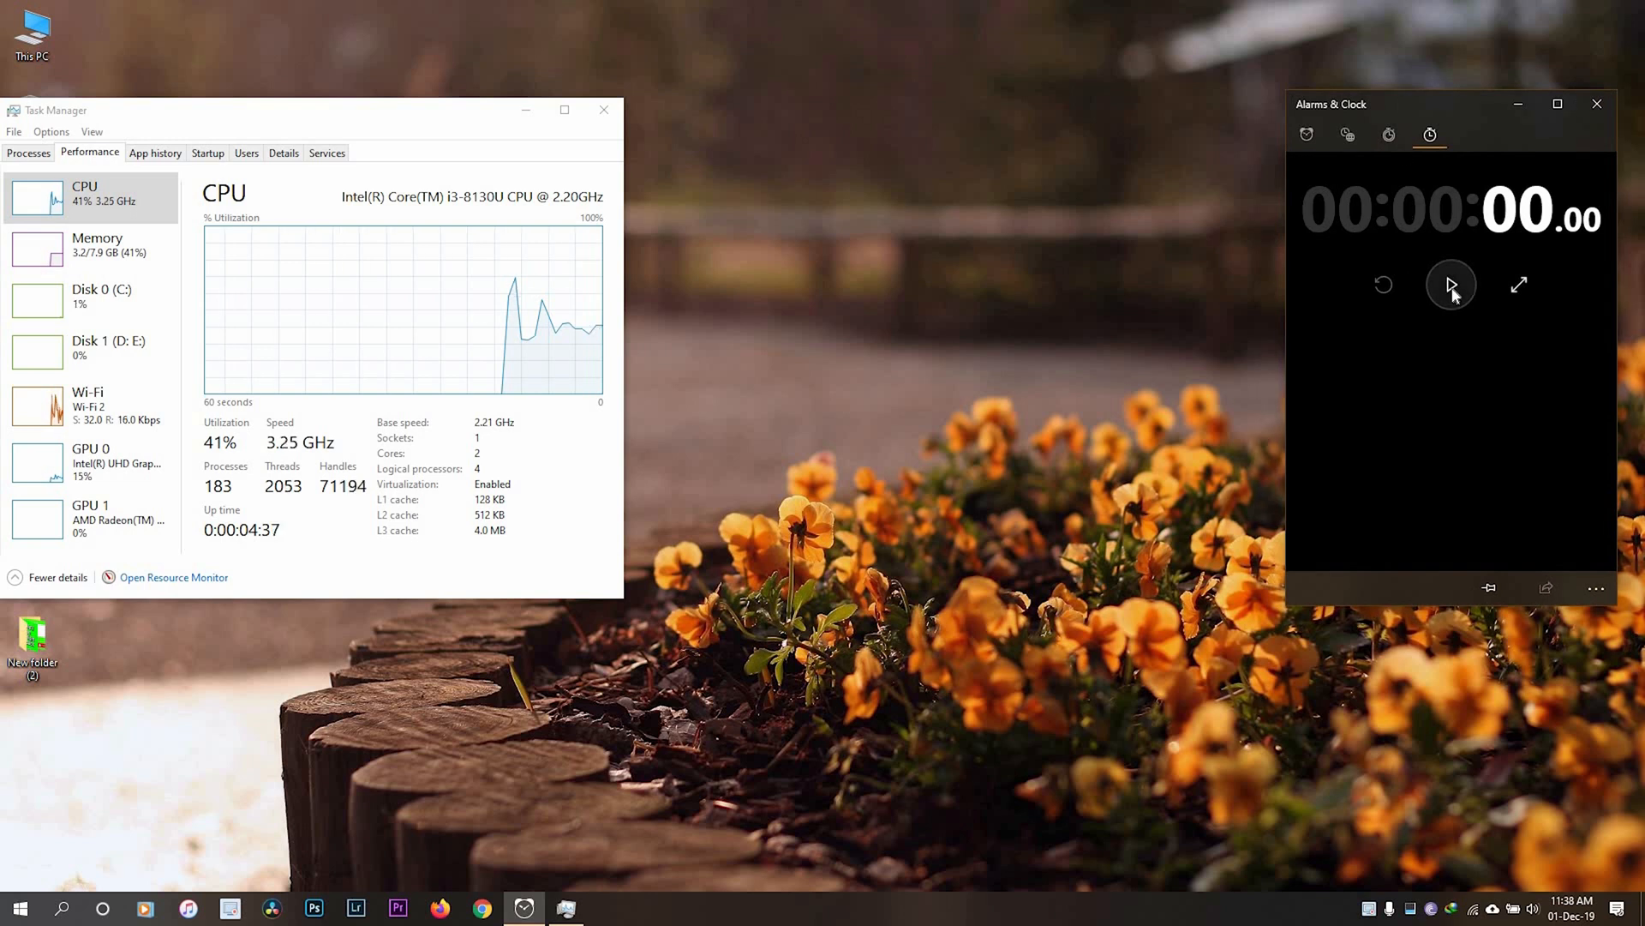
mouse_move(1451, 285)
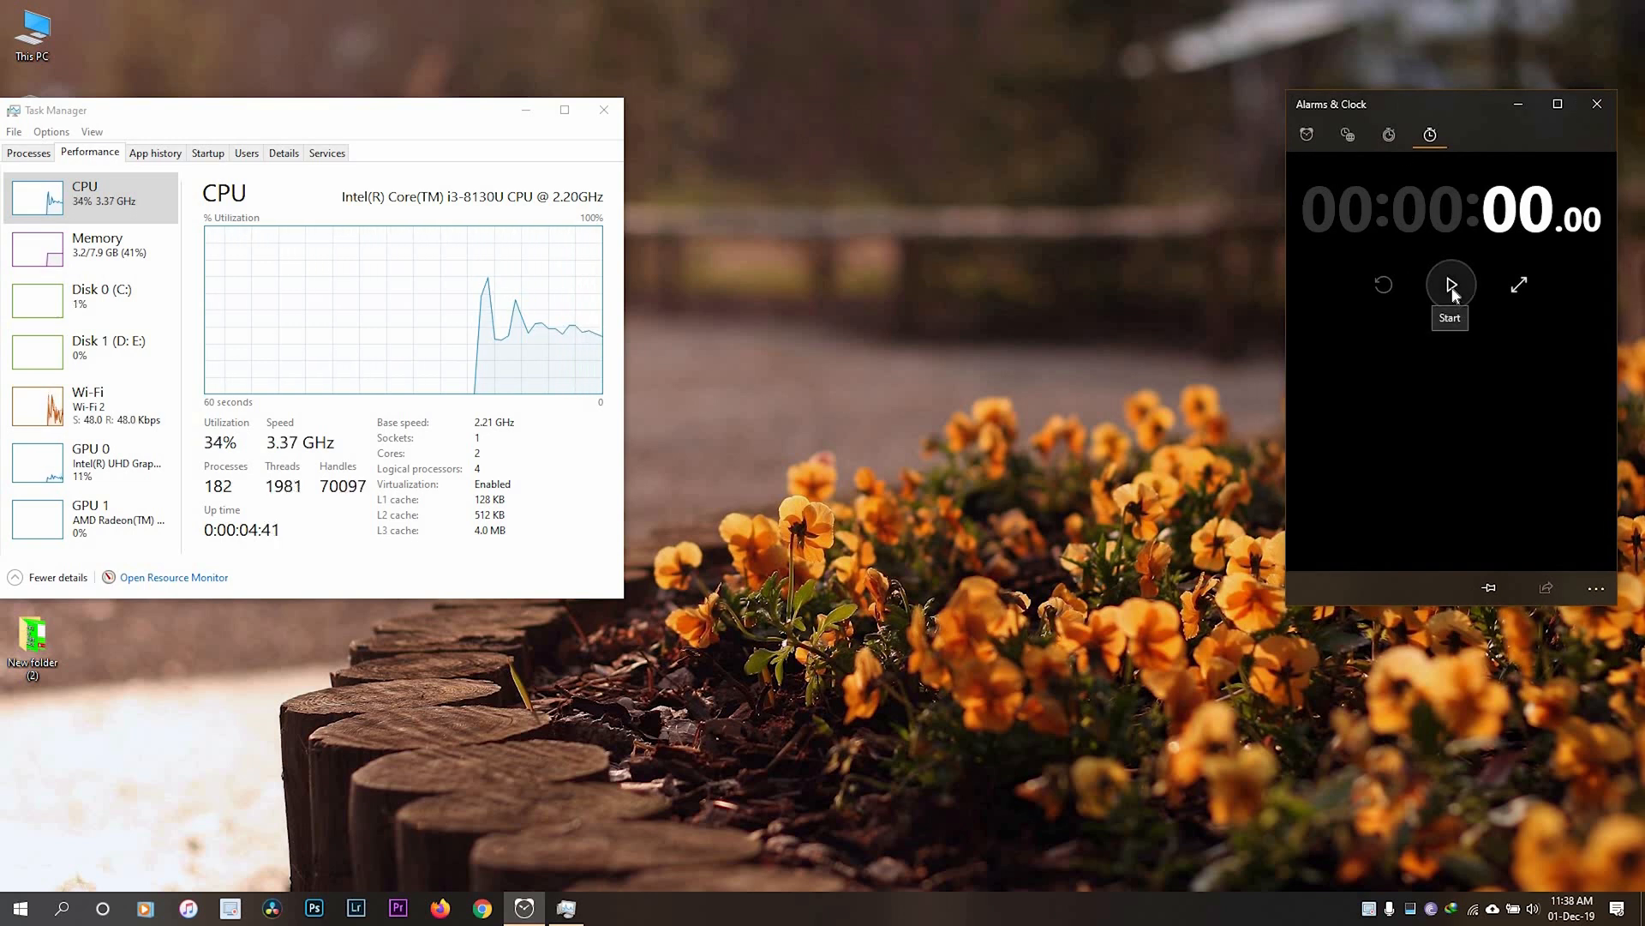
Step: Start the stopwatch timing Resolve's startup and place it beside the project list
click(1451, 283)
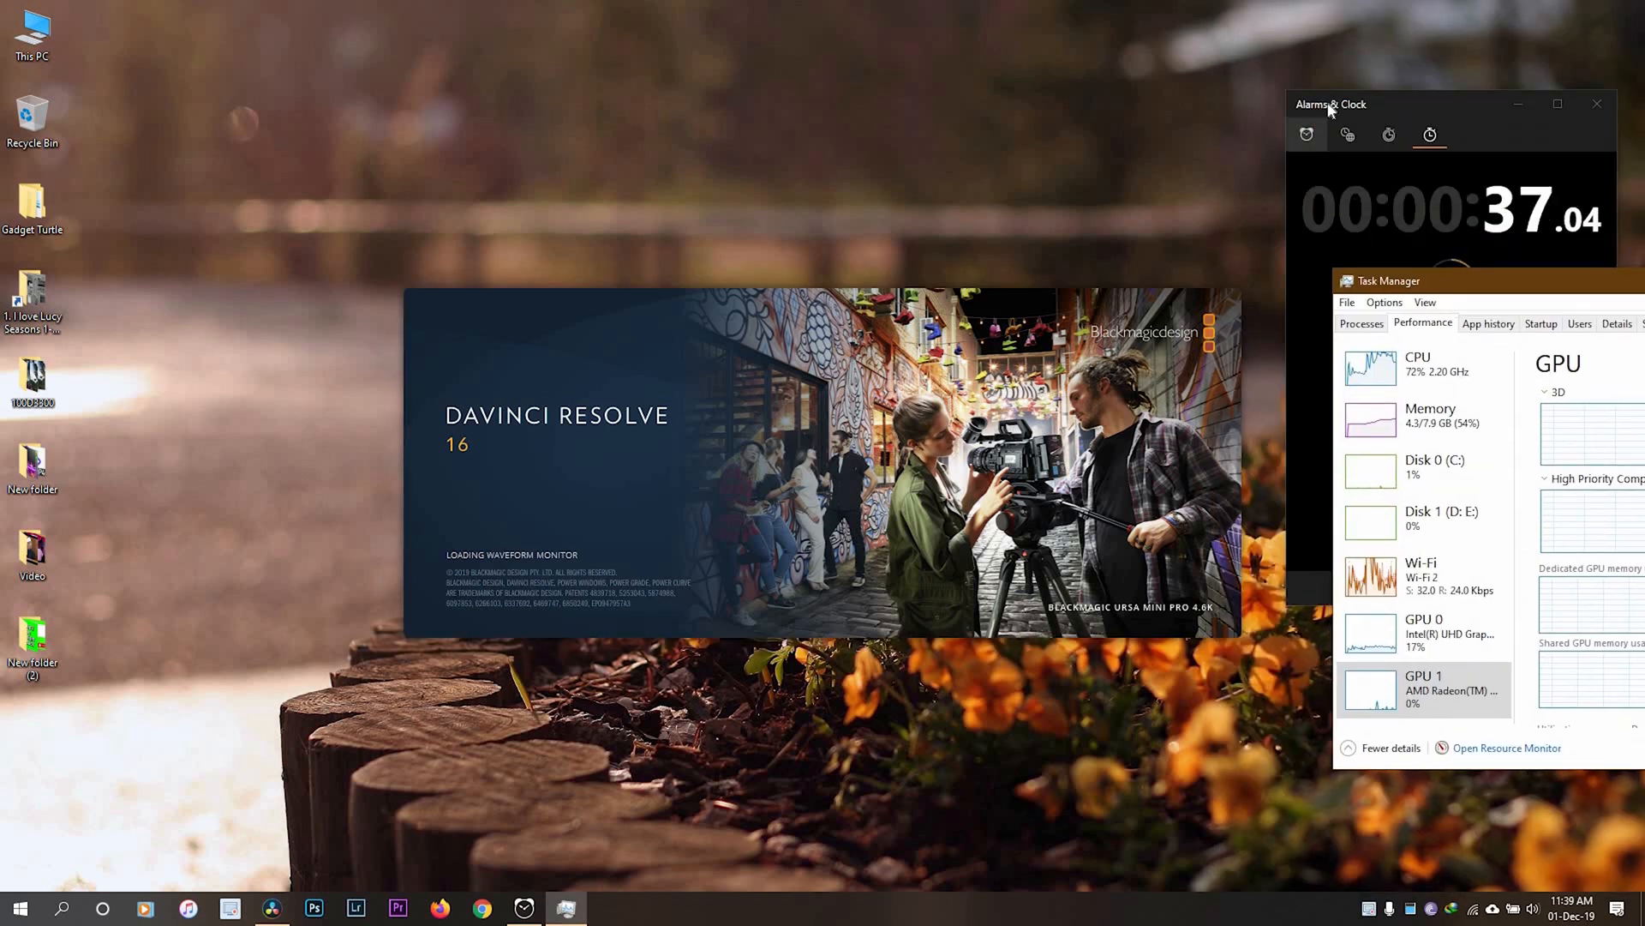
drag(1331, 104, 210, 108)
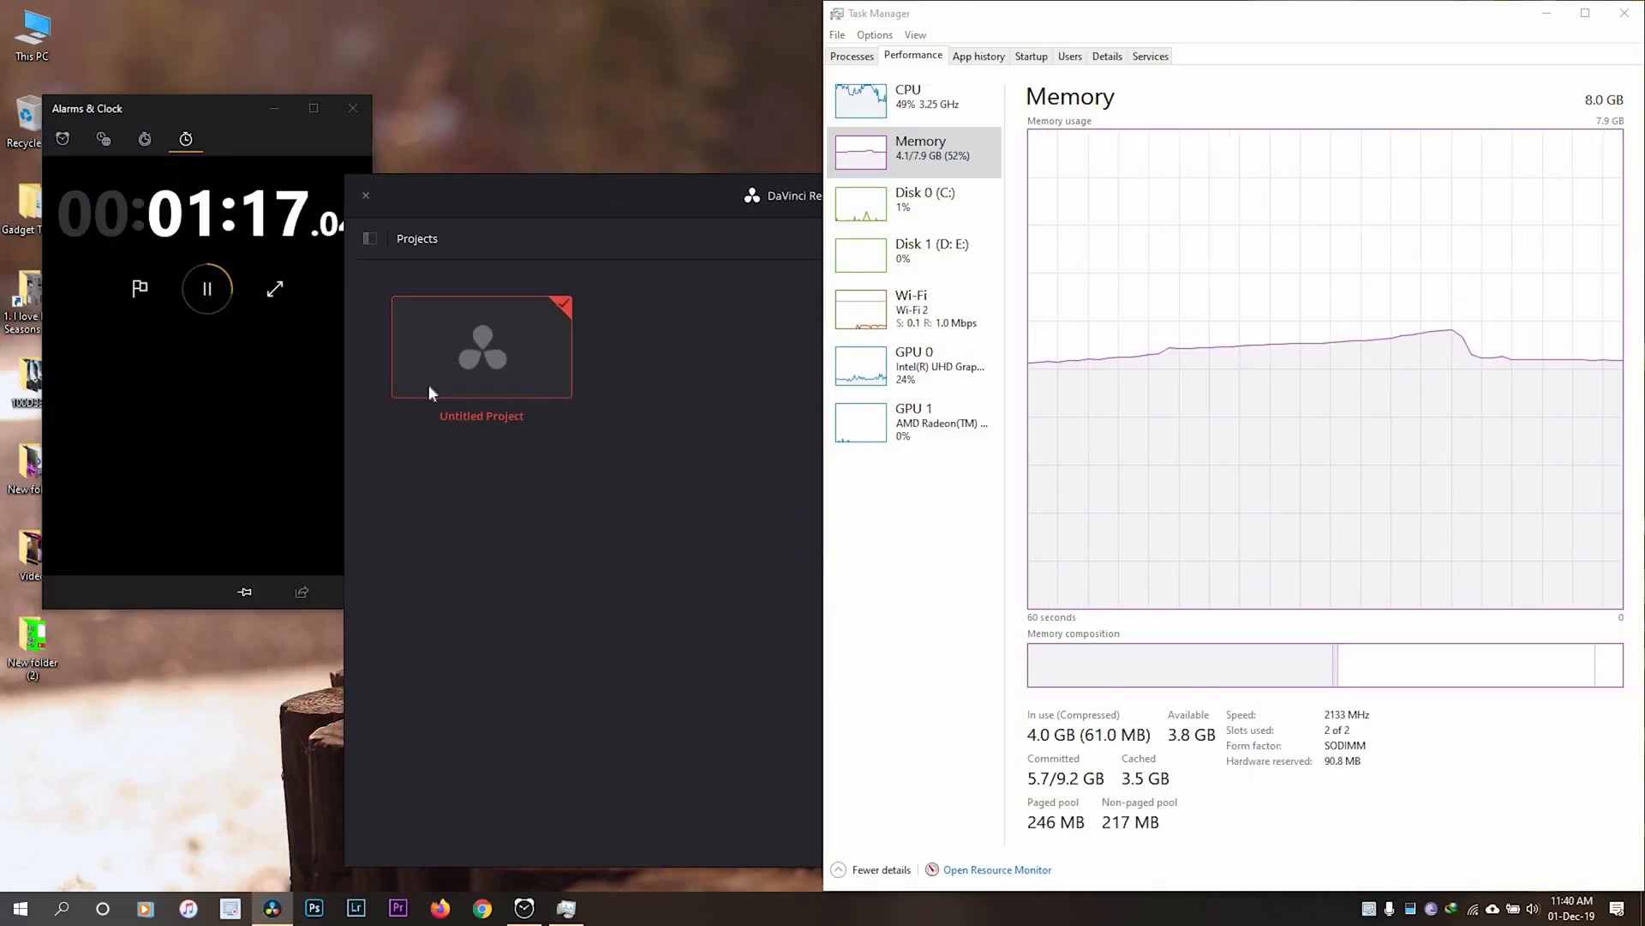
Step: Open Untitled Project and reach the Edit page with DSC_0007.MOV on Timeline 1
double_click(482, 347)
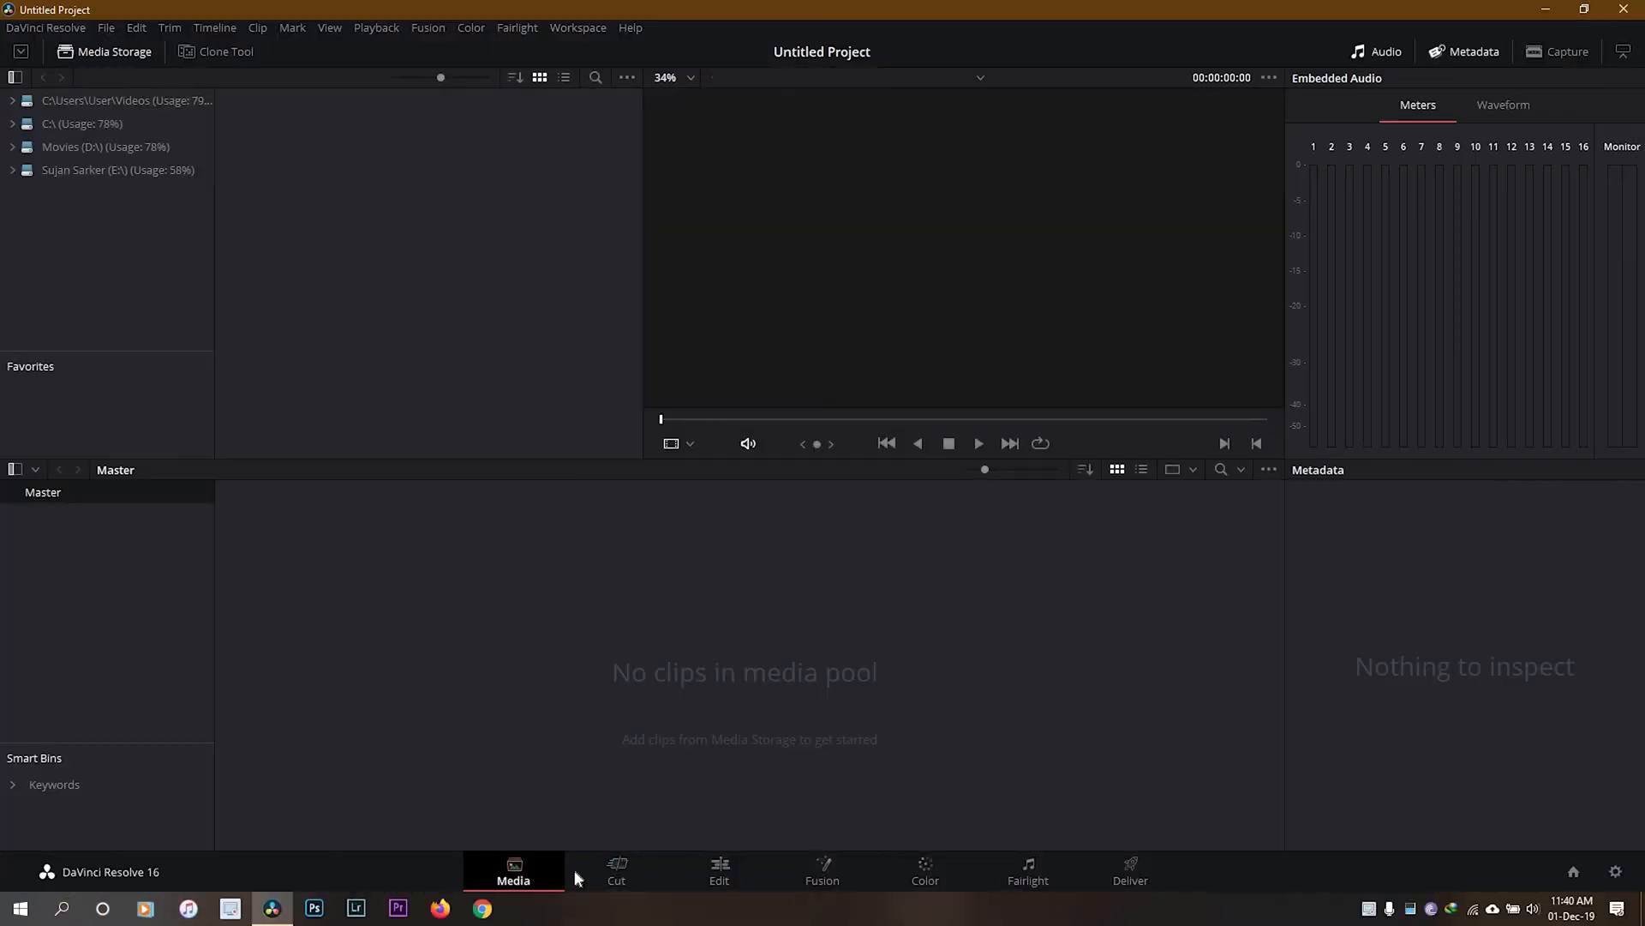
click(616, 870)
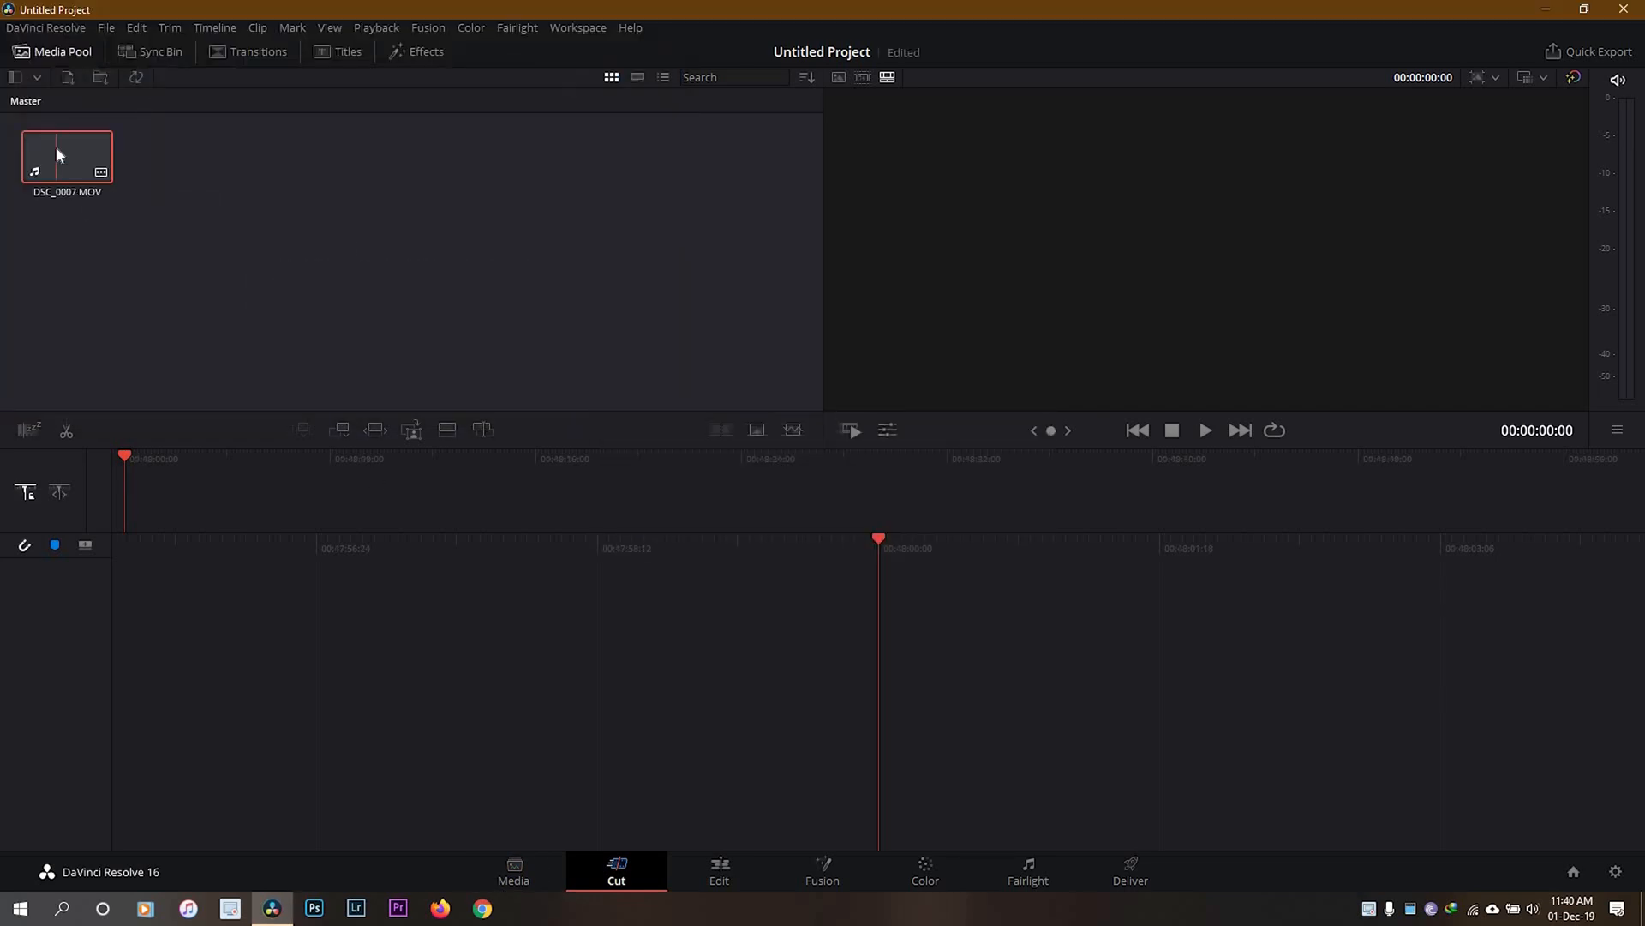
click(720, 871)
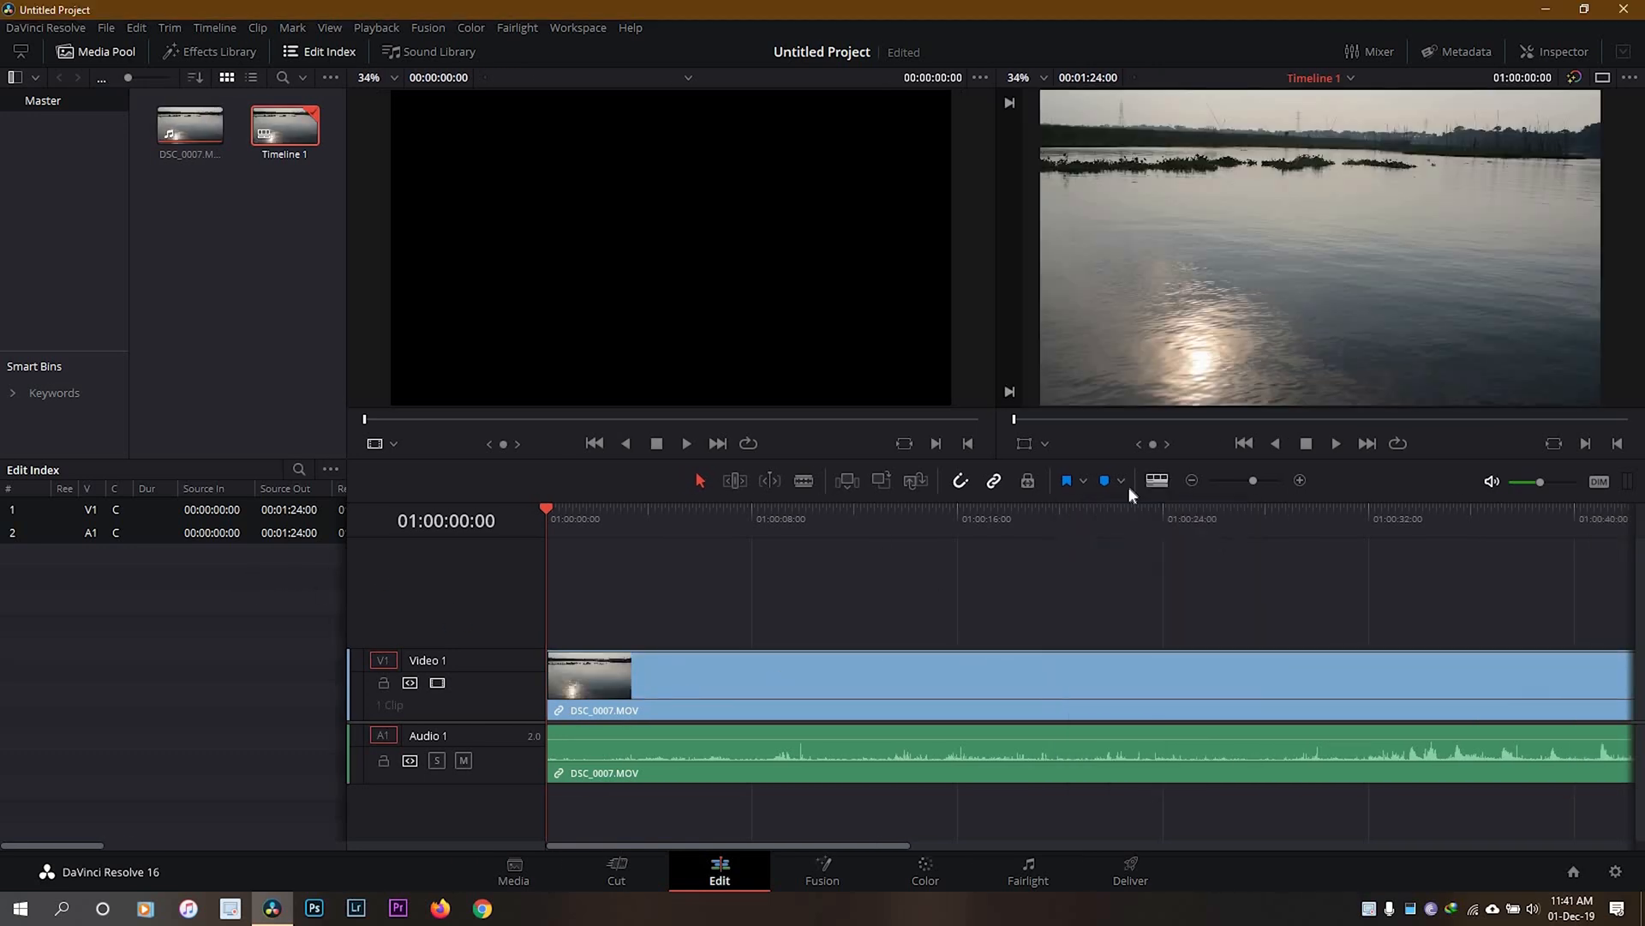
Step: Set the playback proxy mode to Quarter Resolution
click(1105, 518)
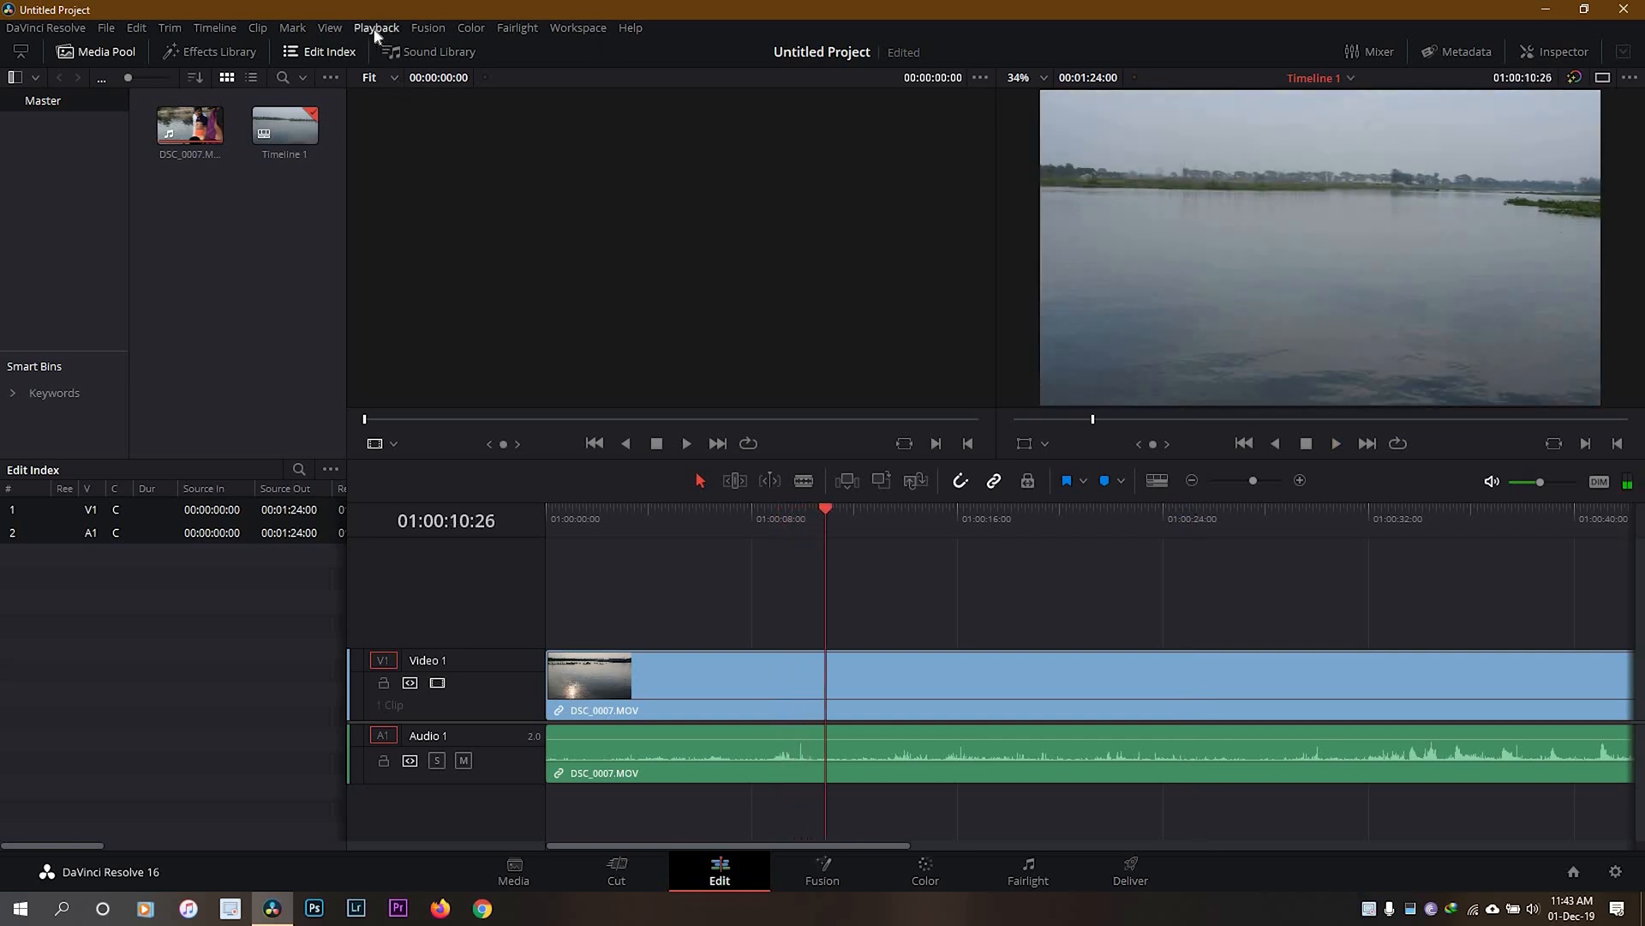
click(375, 27)
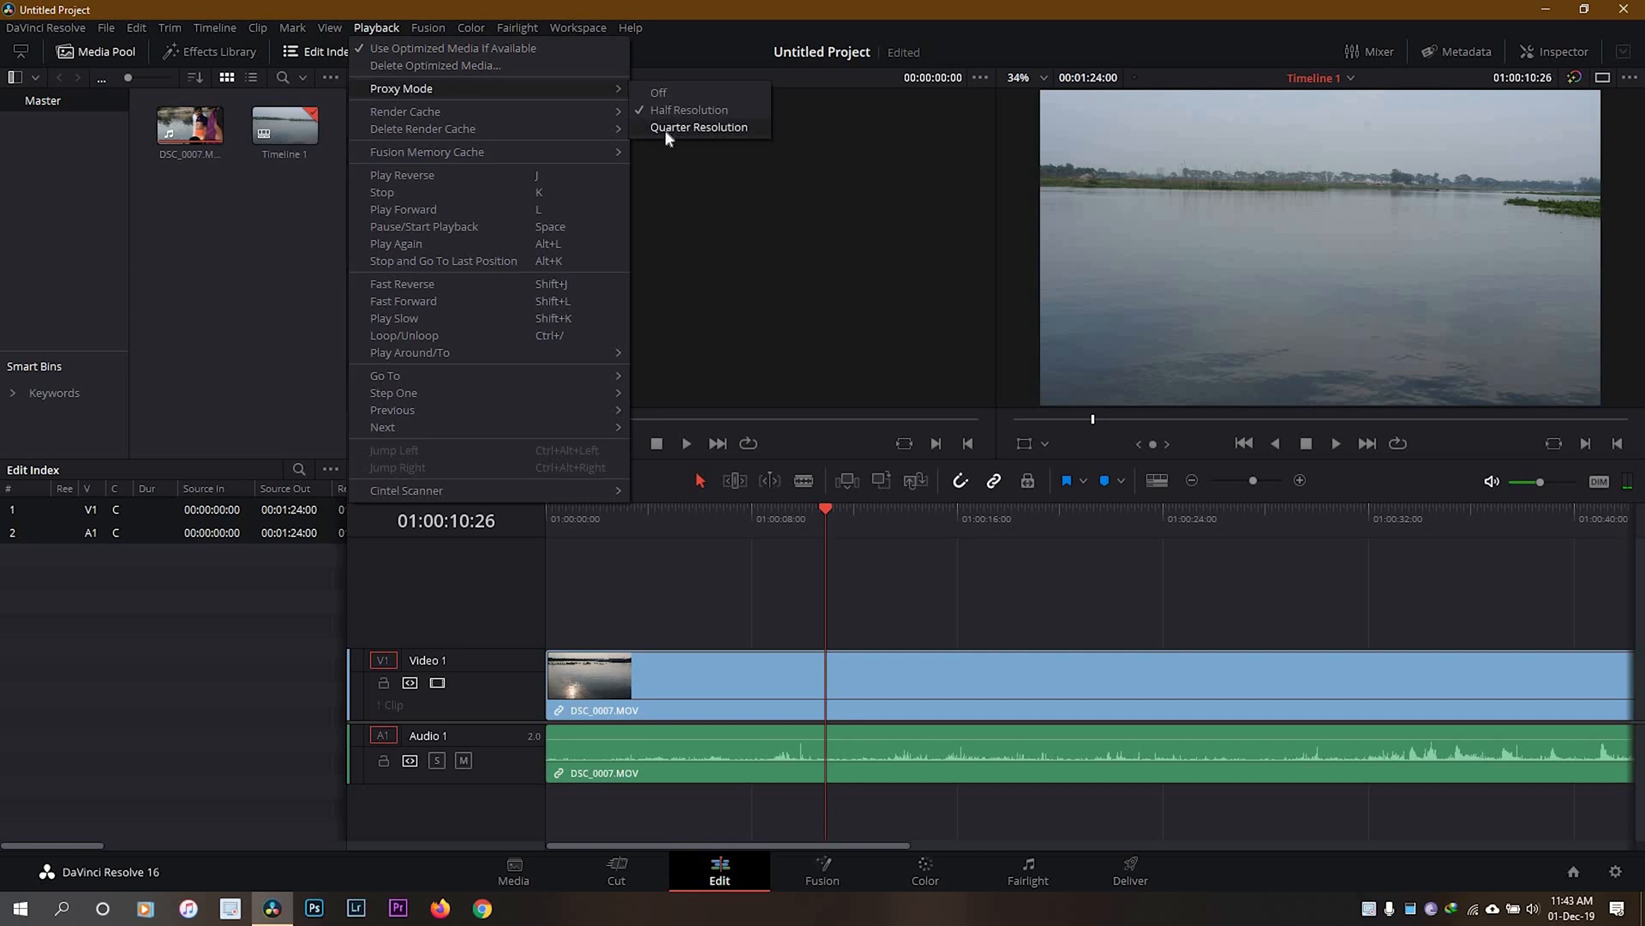
click(699, 127)
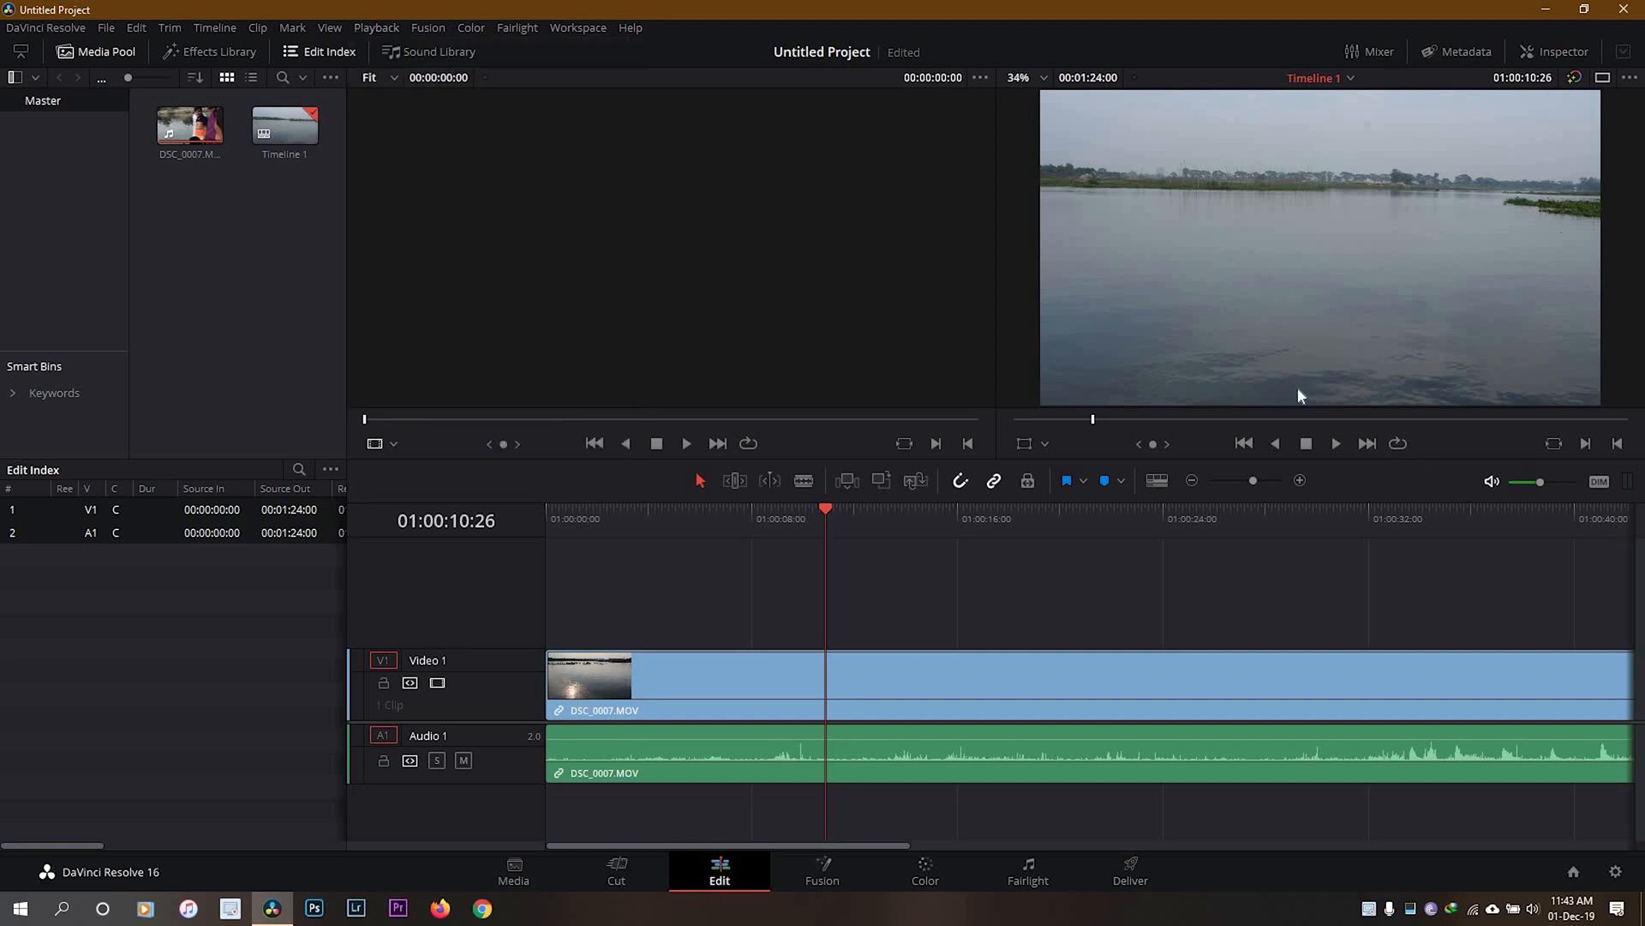
Step: Play the river clip past 25 seconds, then return the playhead to about 6 seconds
click(950, 518)
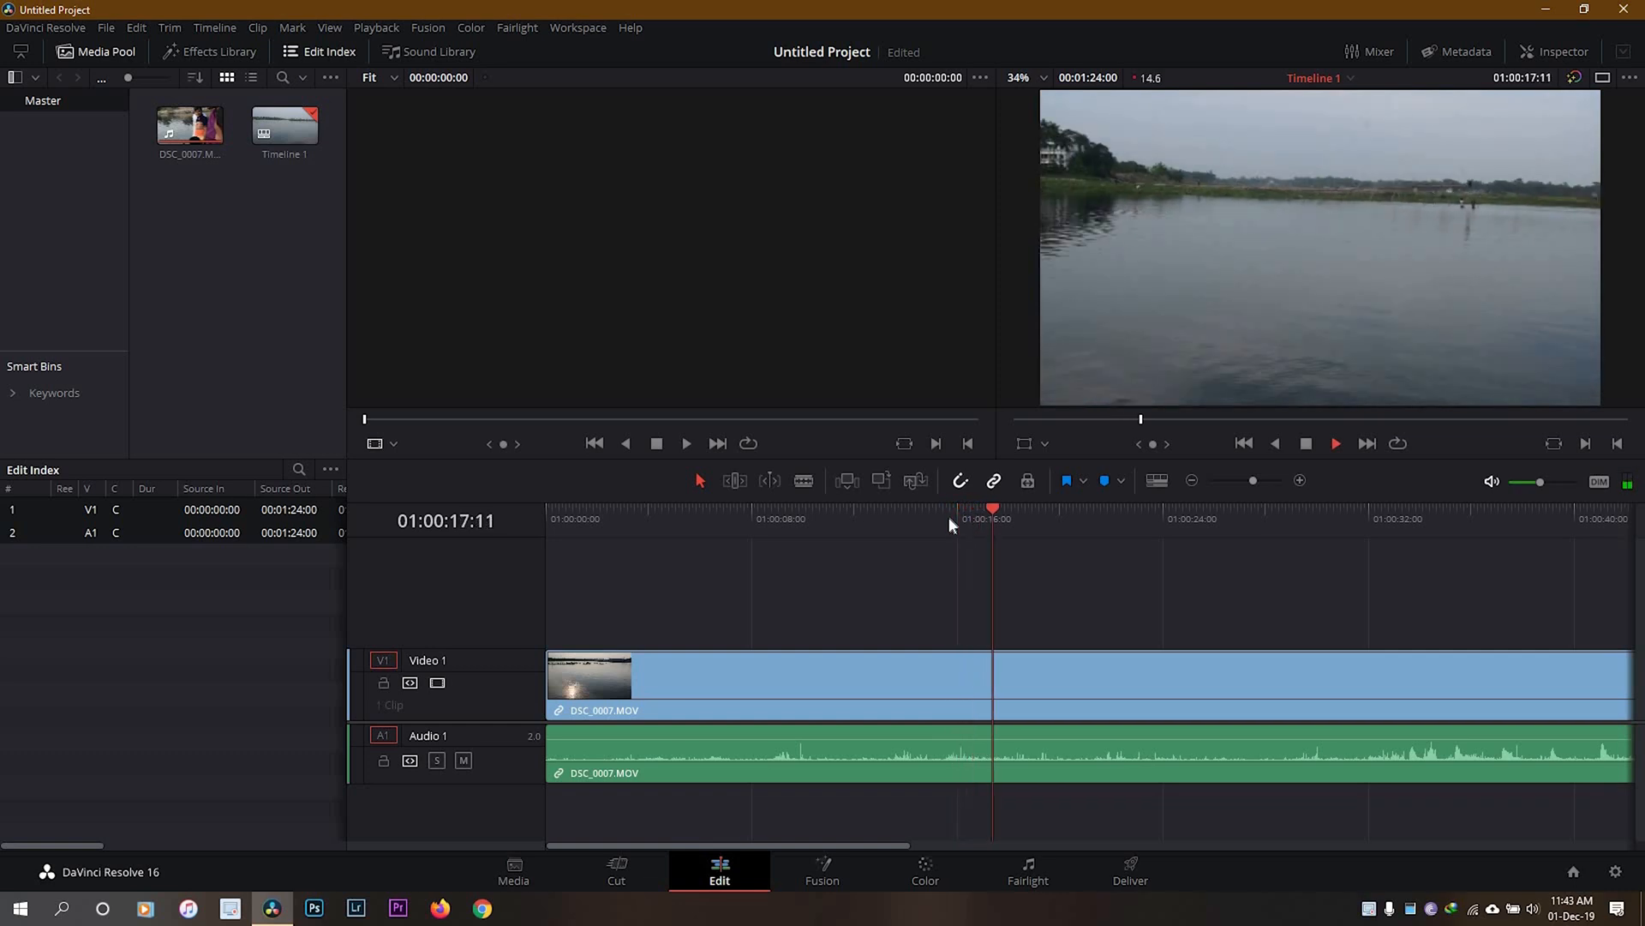
click(1043, 509)
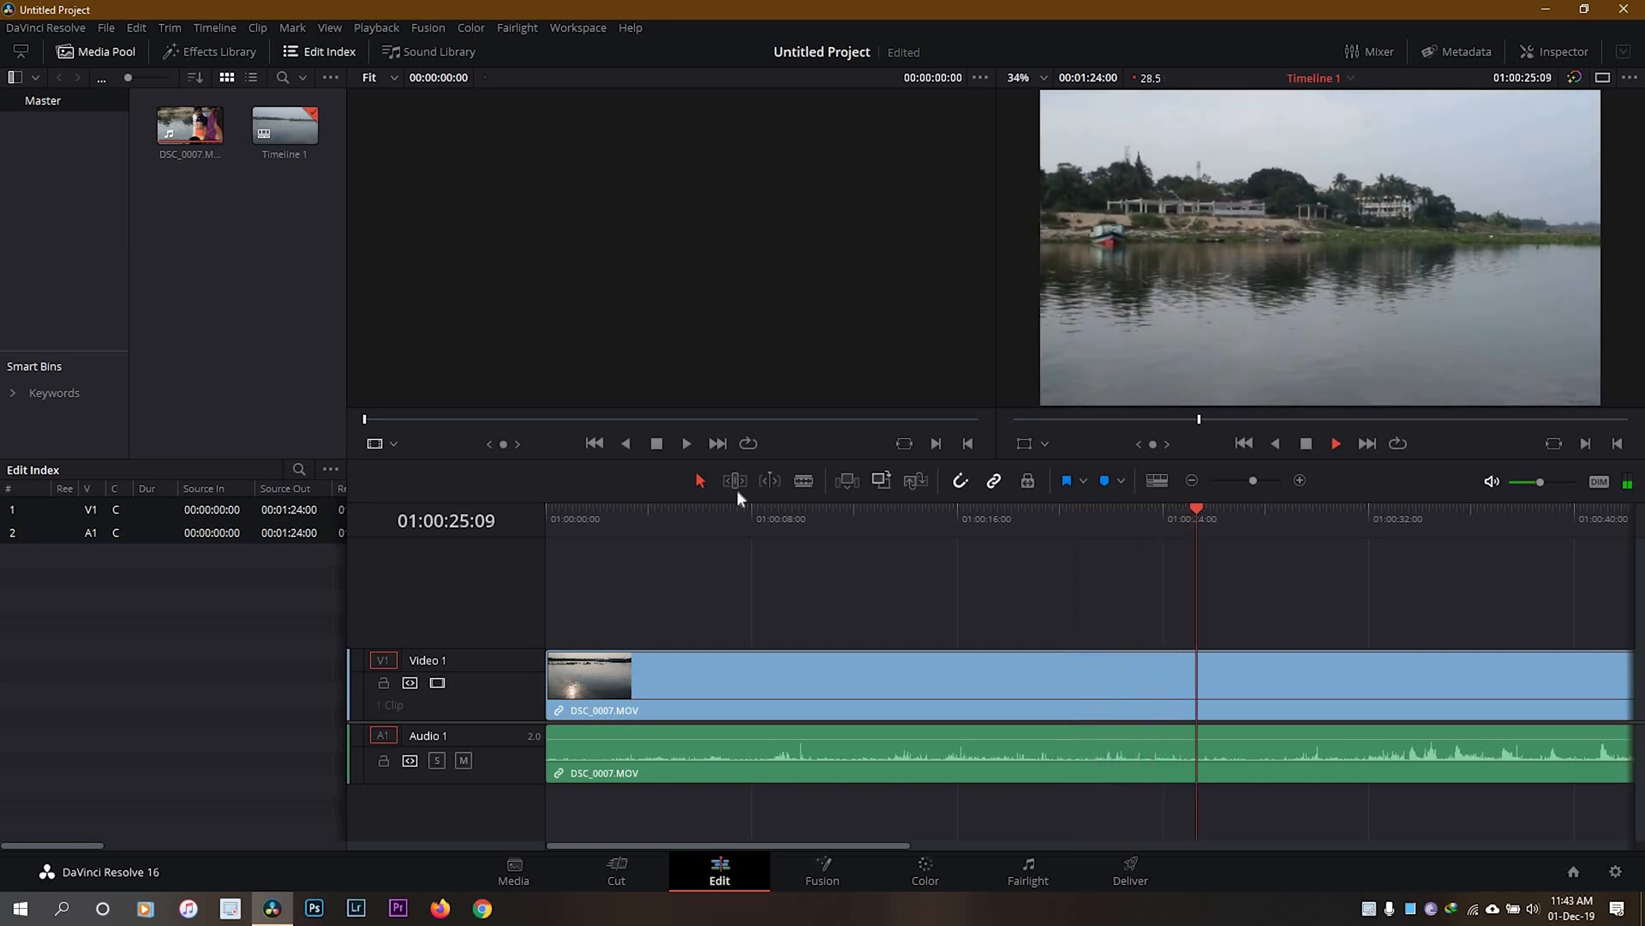
click(703, 517)
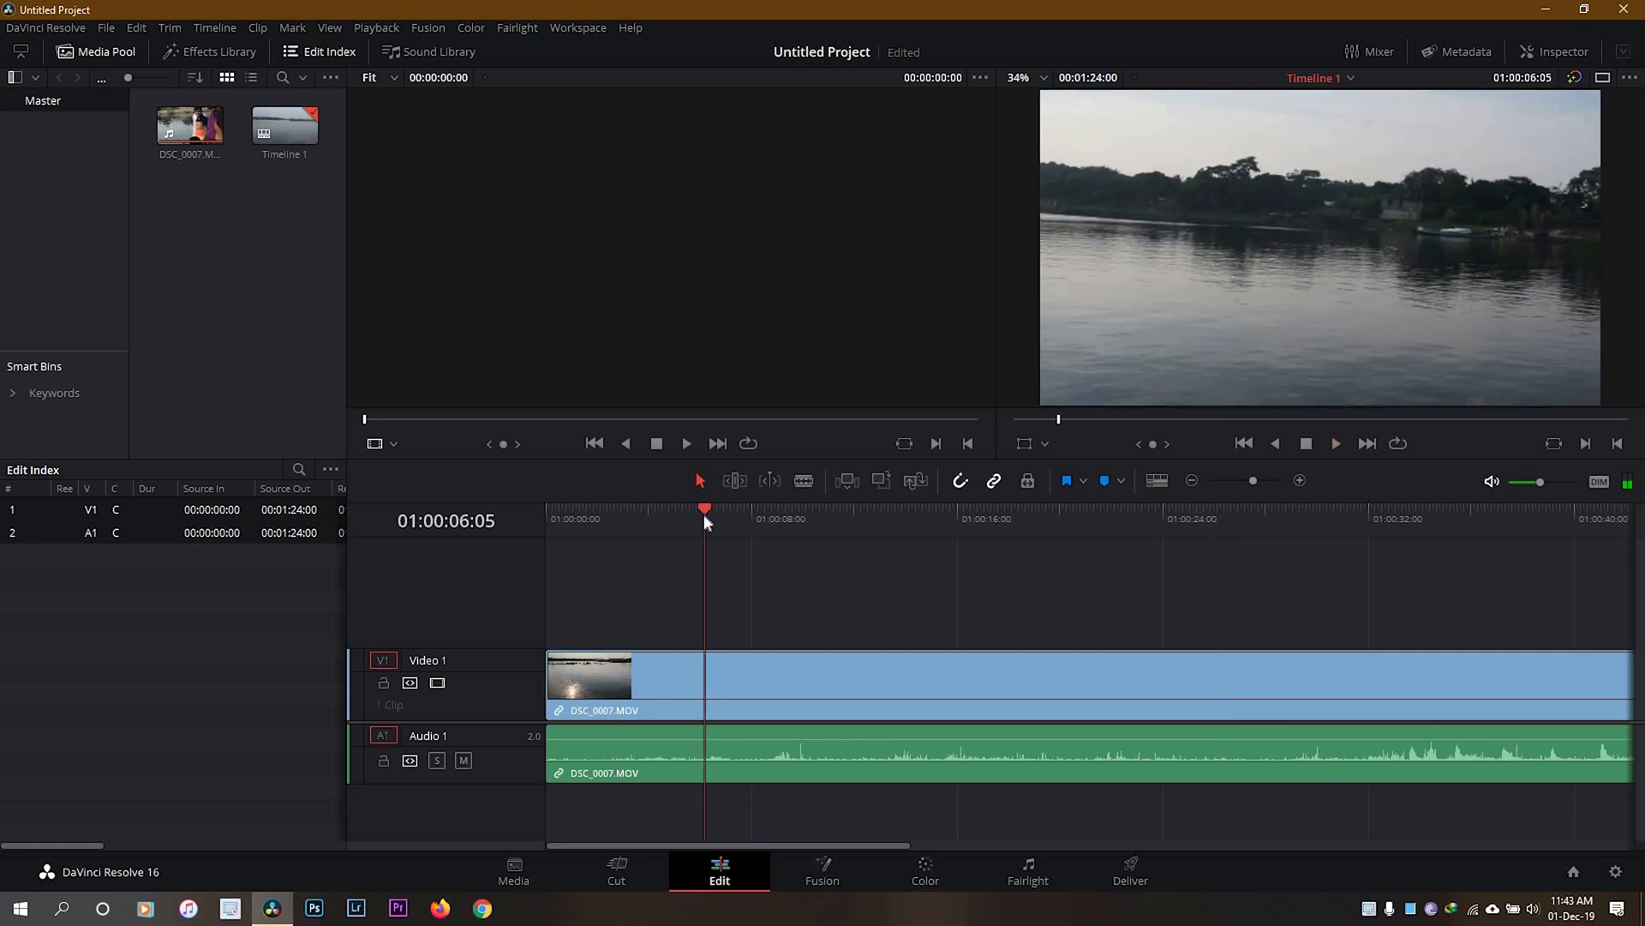
mouse_move(728, 518)
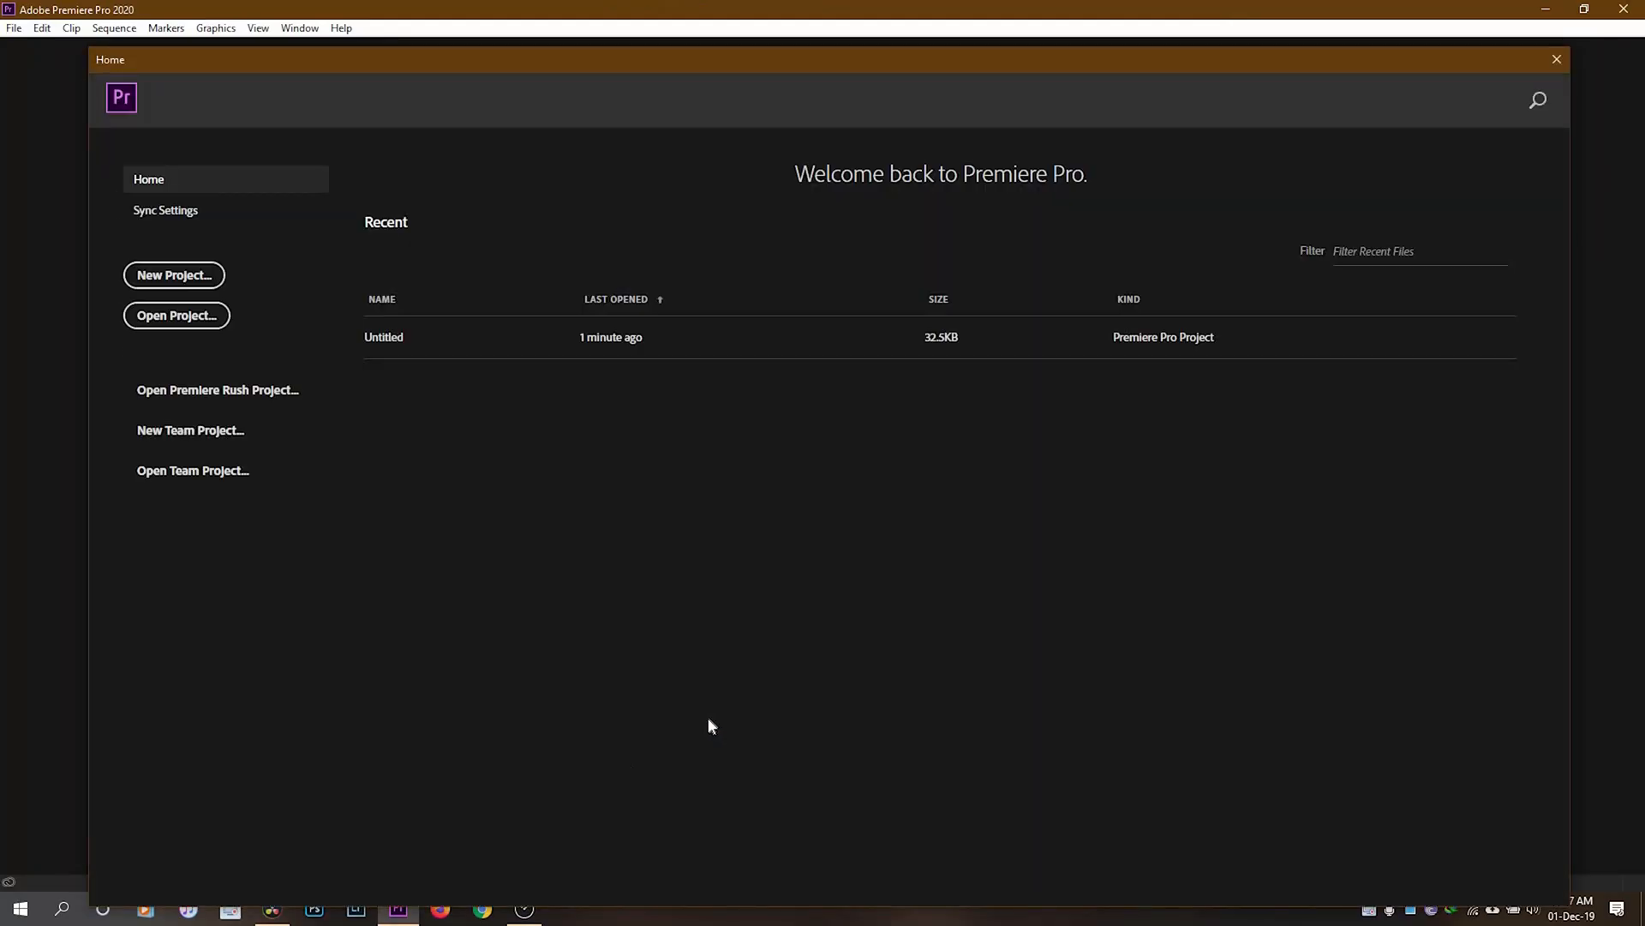
Step: Create a new Premiere Pro project and put DSC_0007.MOV on its own sequence
click(173, 274)
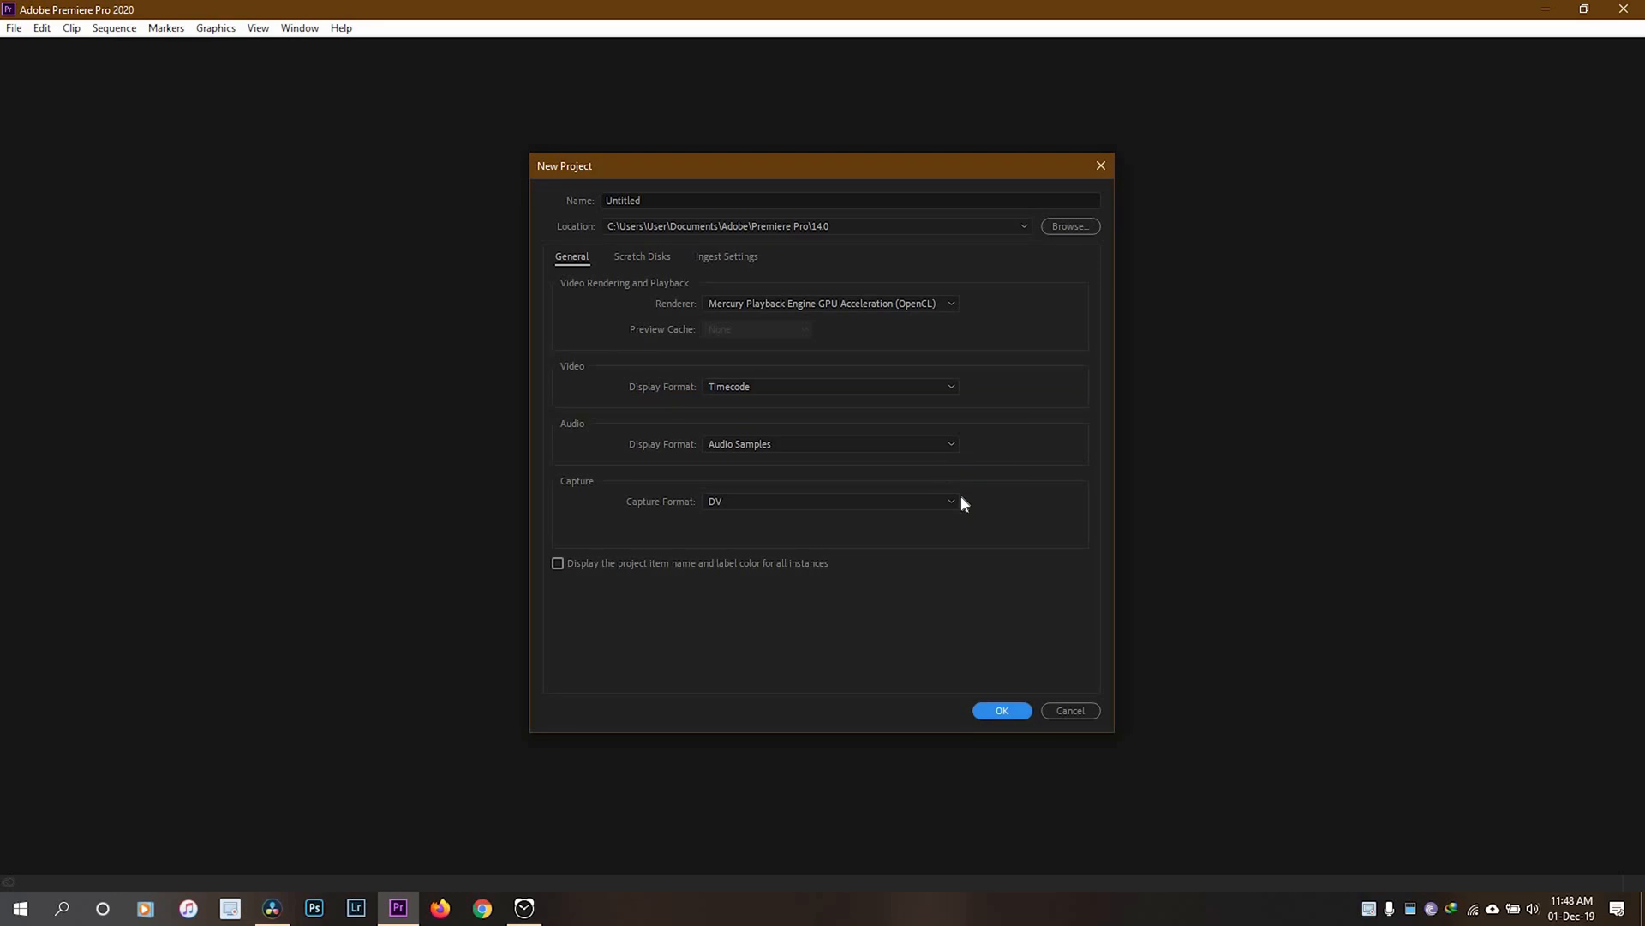
click(1000, 710)
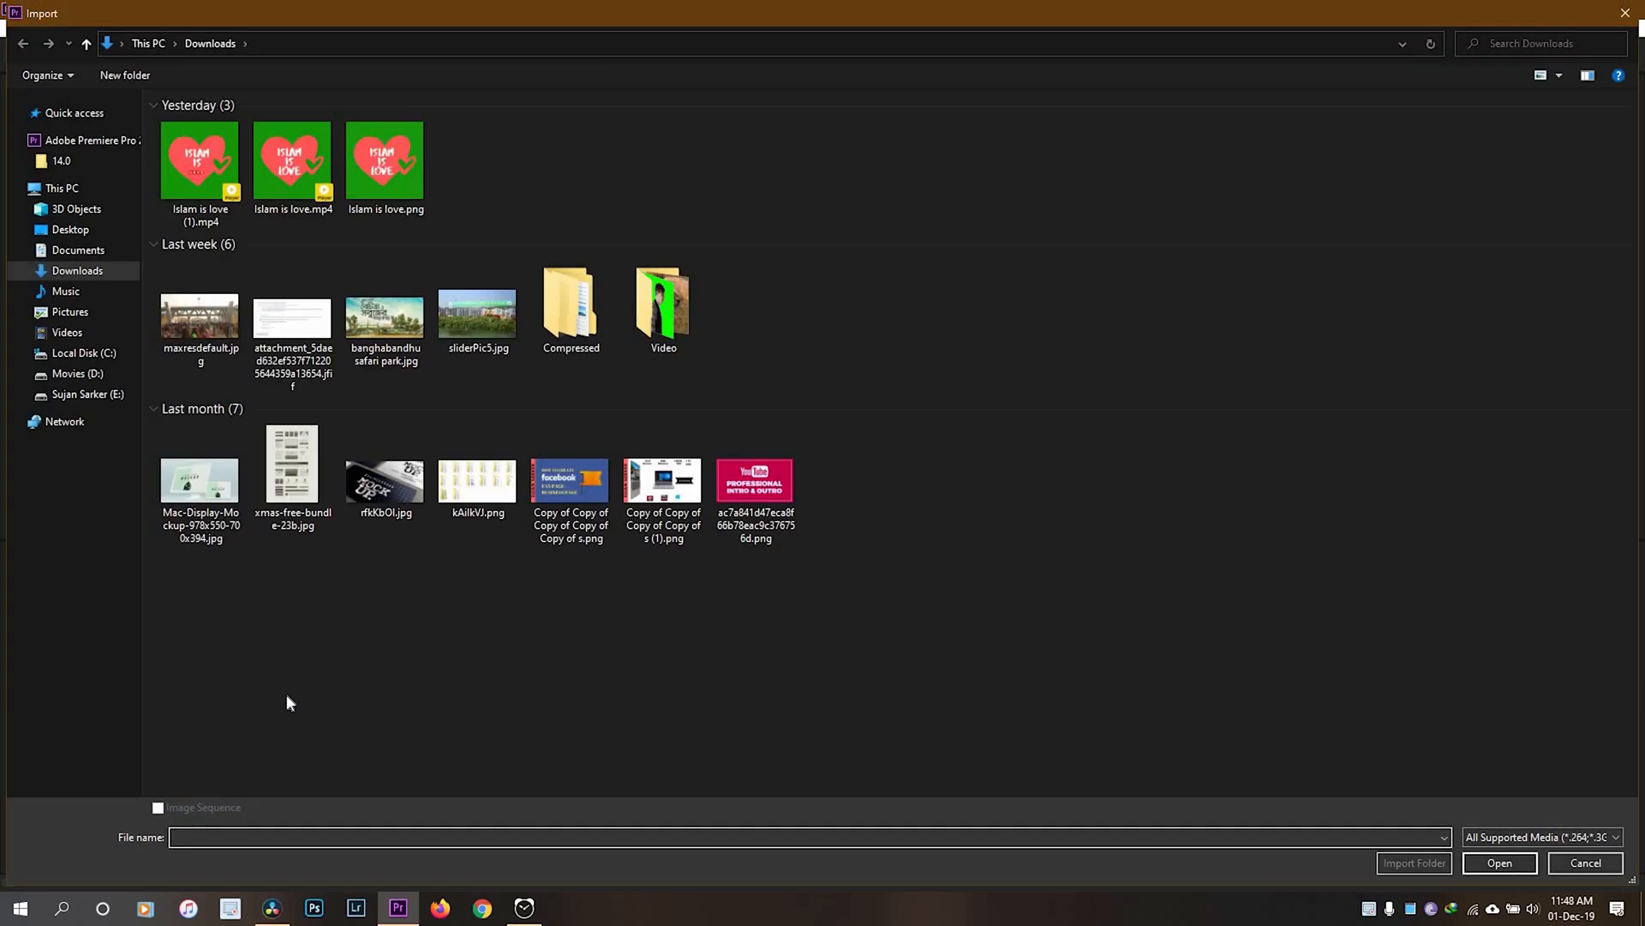
click(1497, 863)
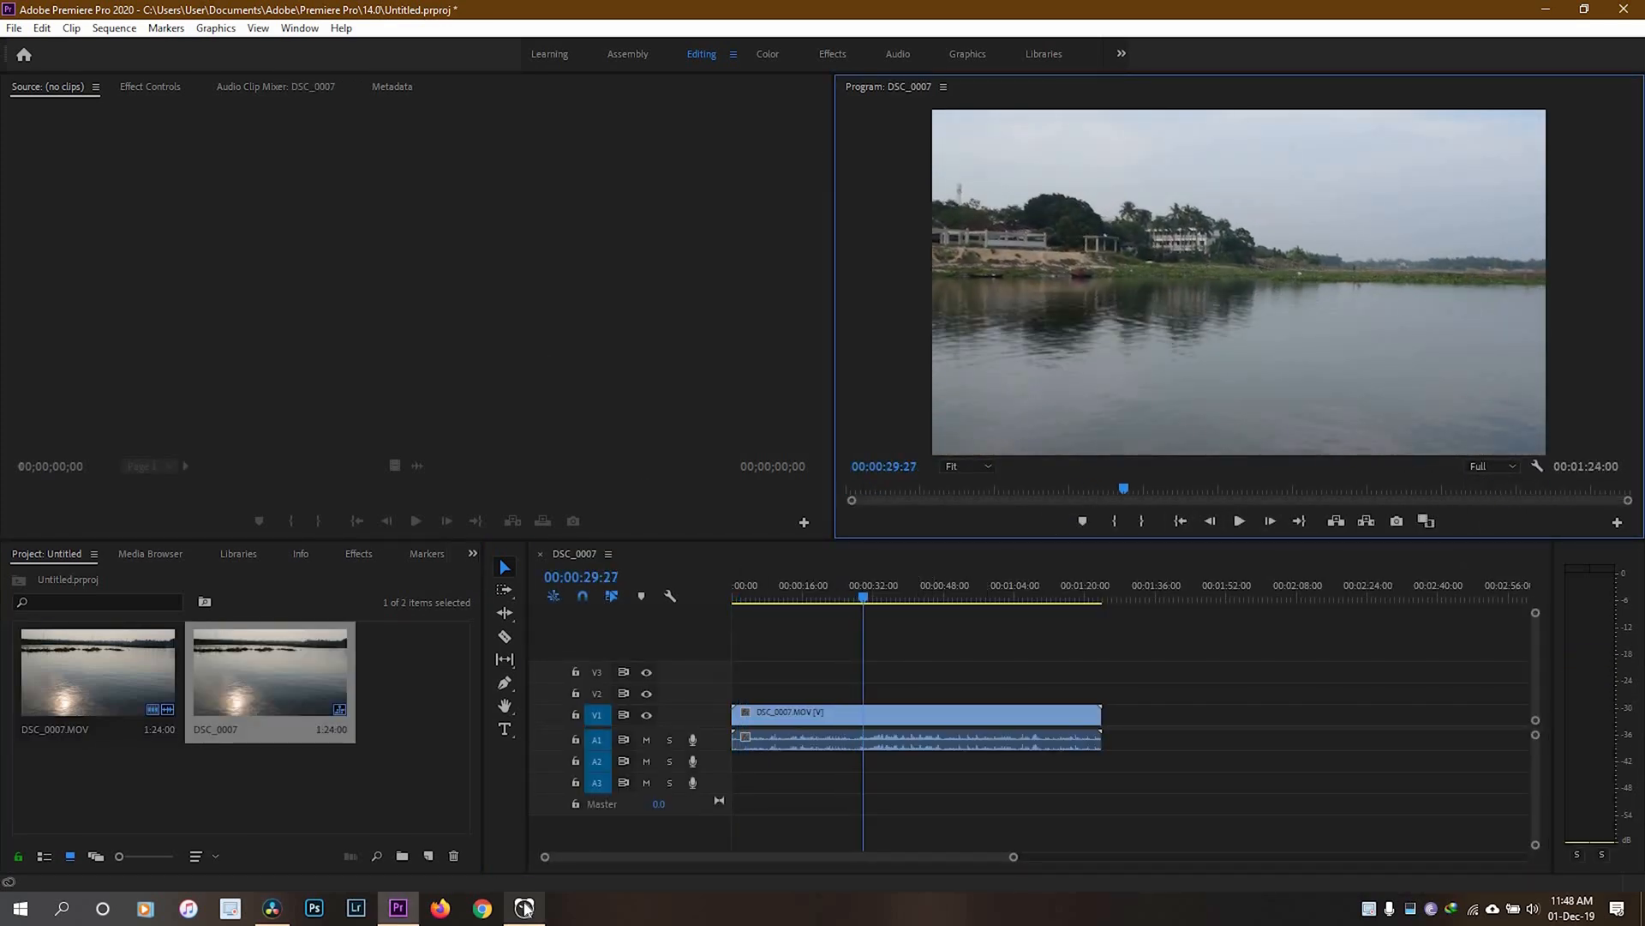
Step: Read the stopwatch lap time, then play the river sequence to about 48 seconds
click(524, 907)
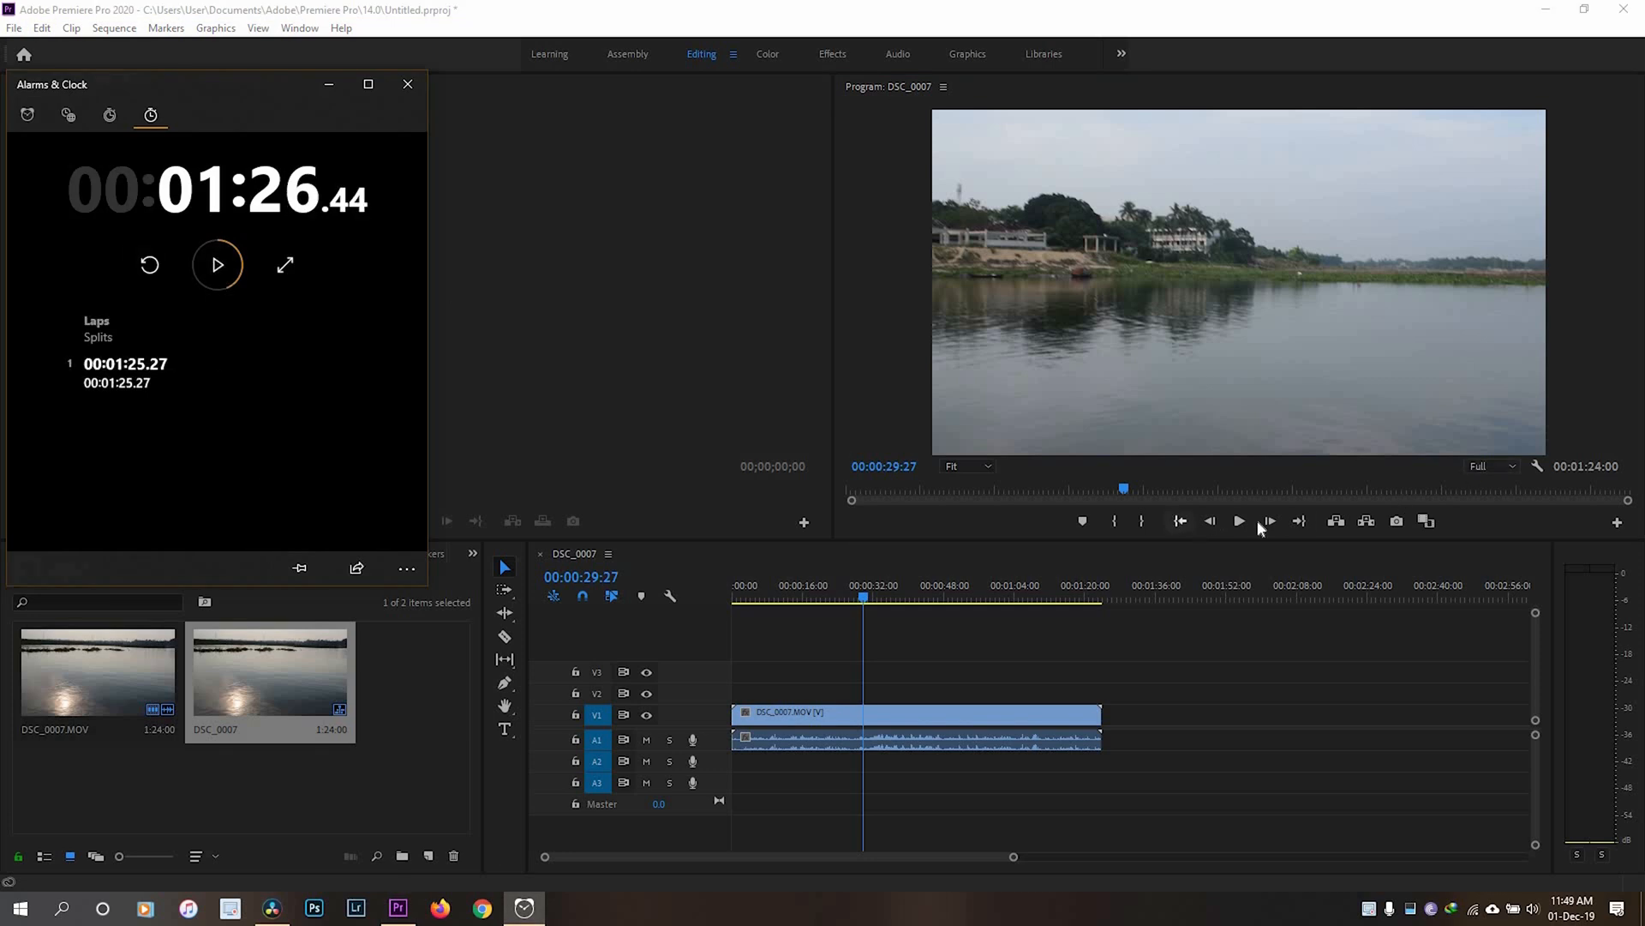
click(407, 84)
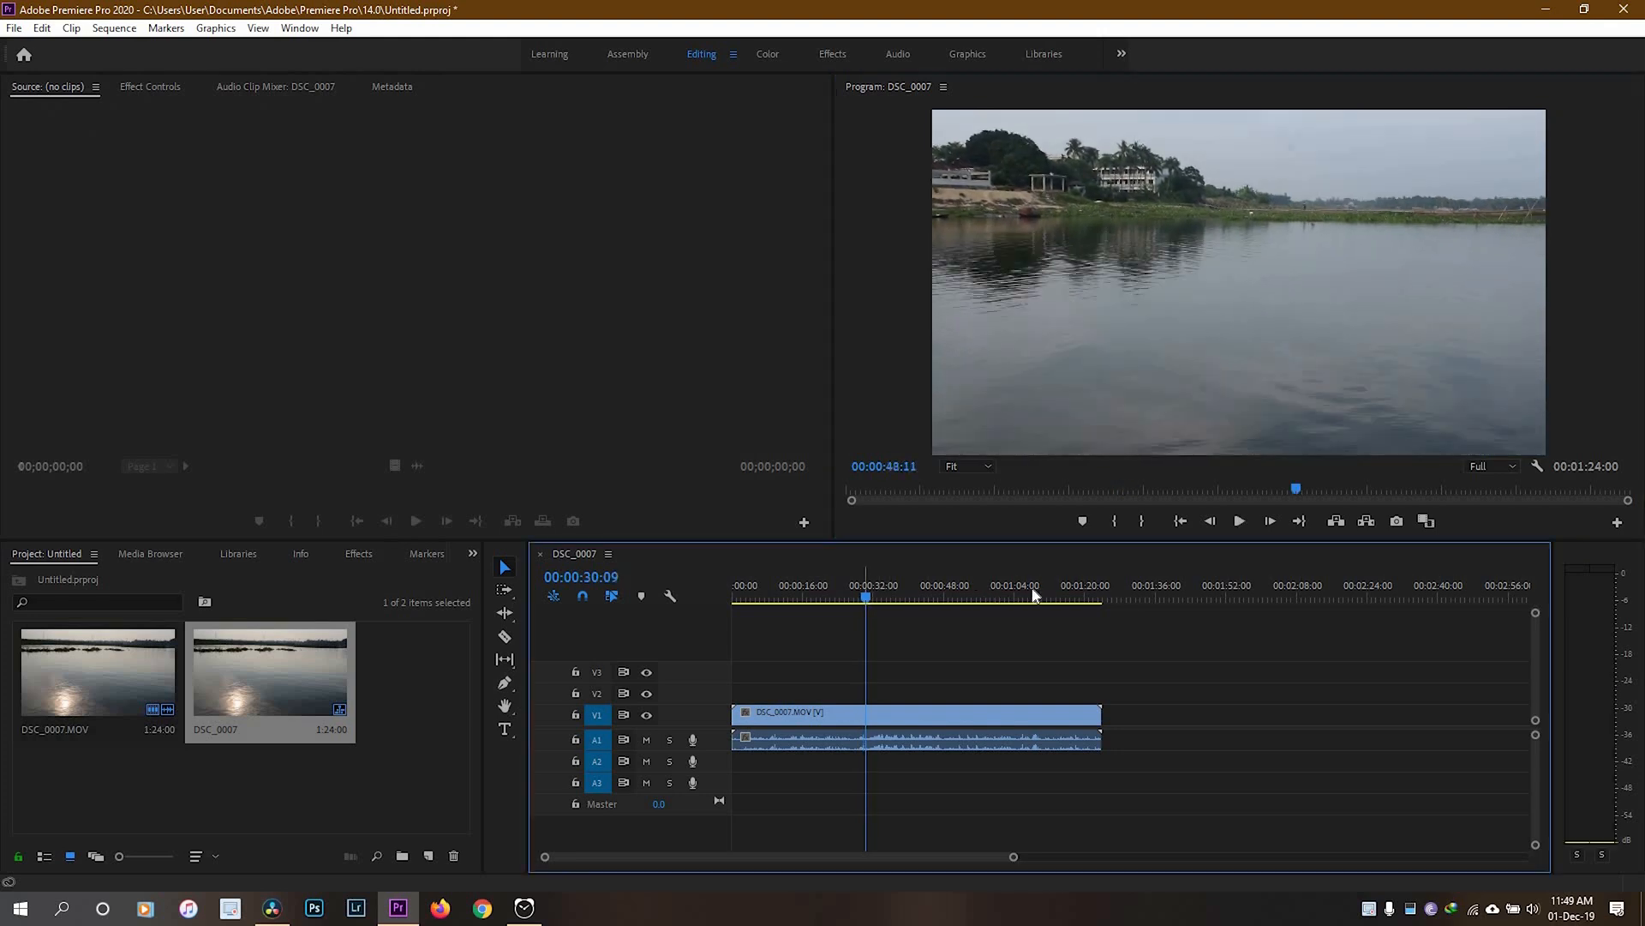
click(872, 585)
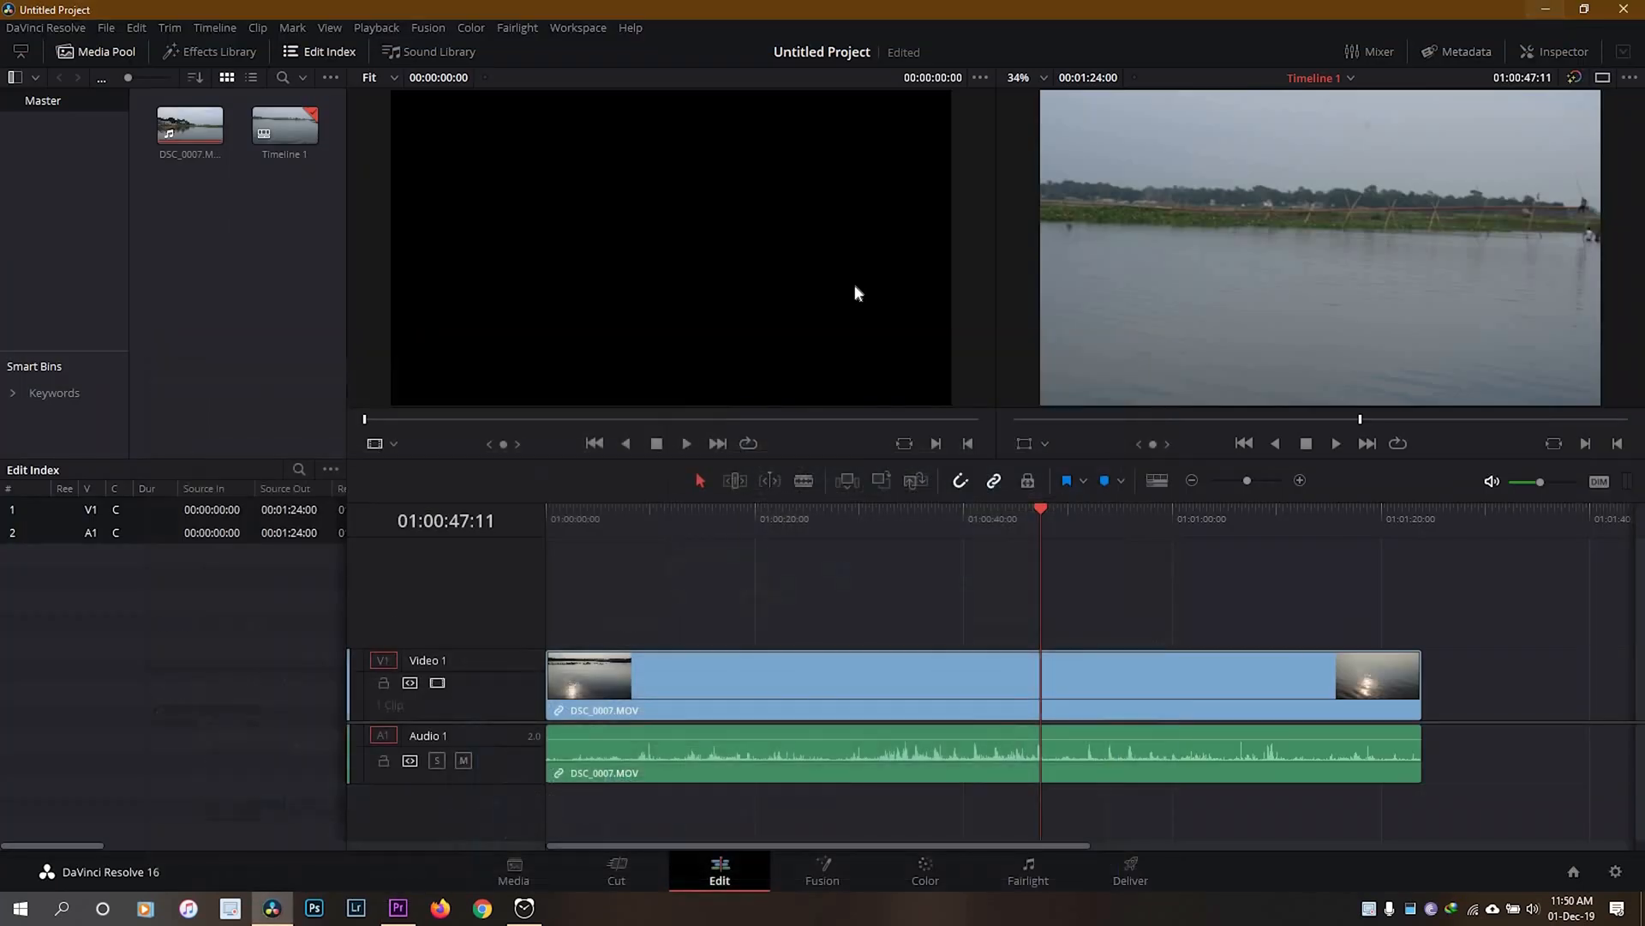
mouse_move(1291, 446)
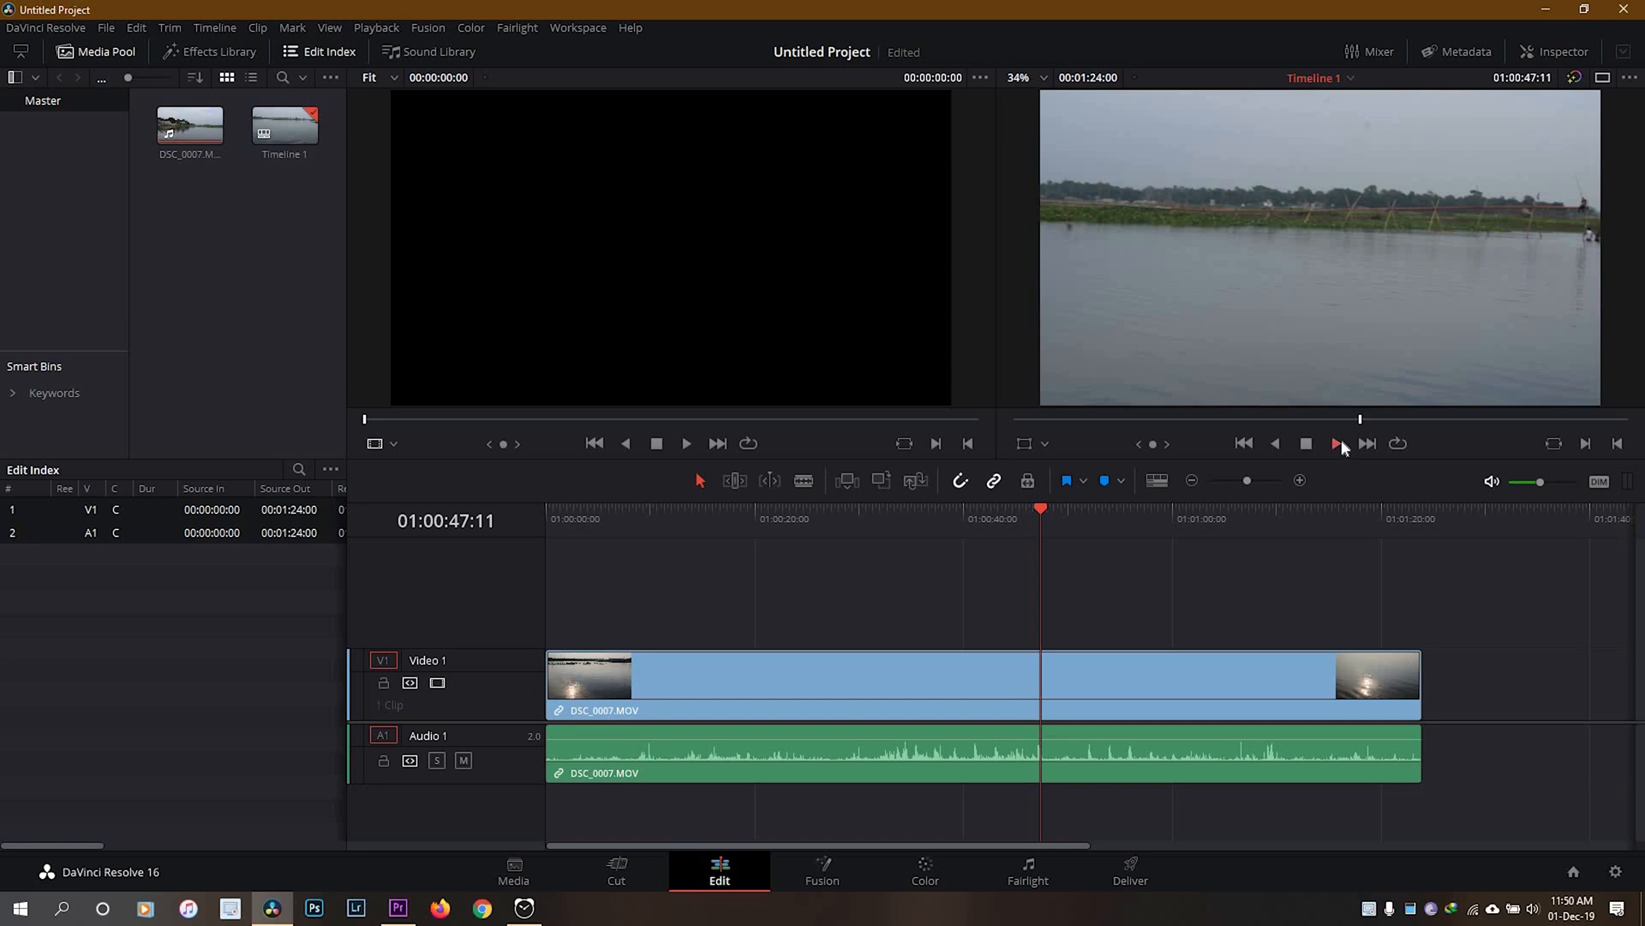
Step: Play the river timeline from around 47 seconds past 50, then stop playback
click(1339, 443)
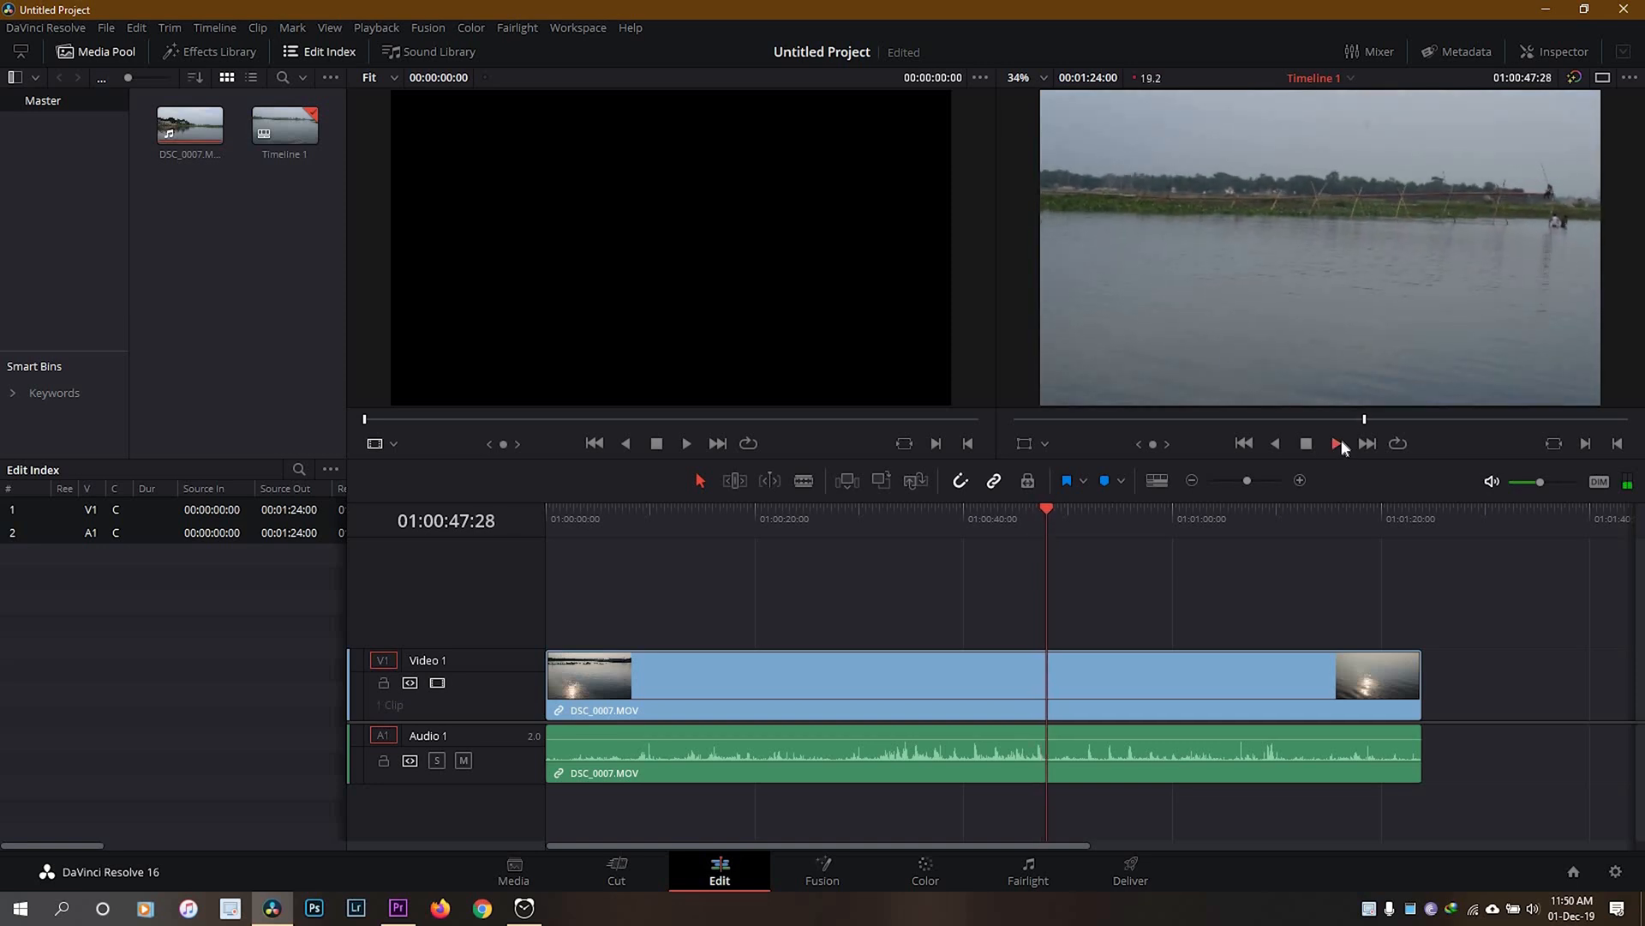
click(1338, 443)
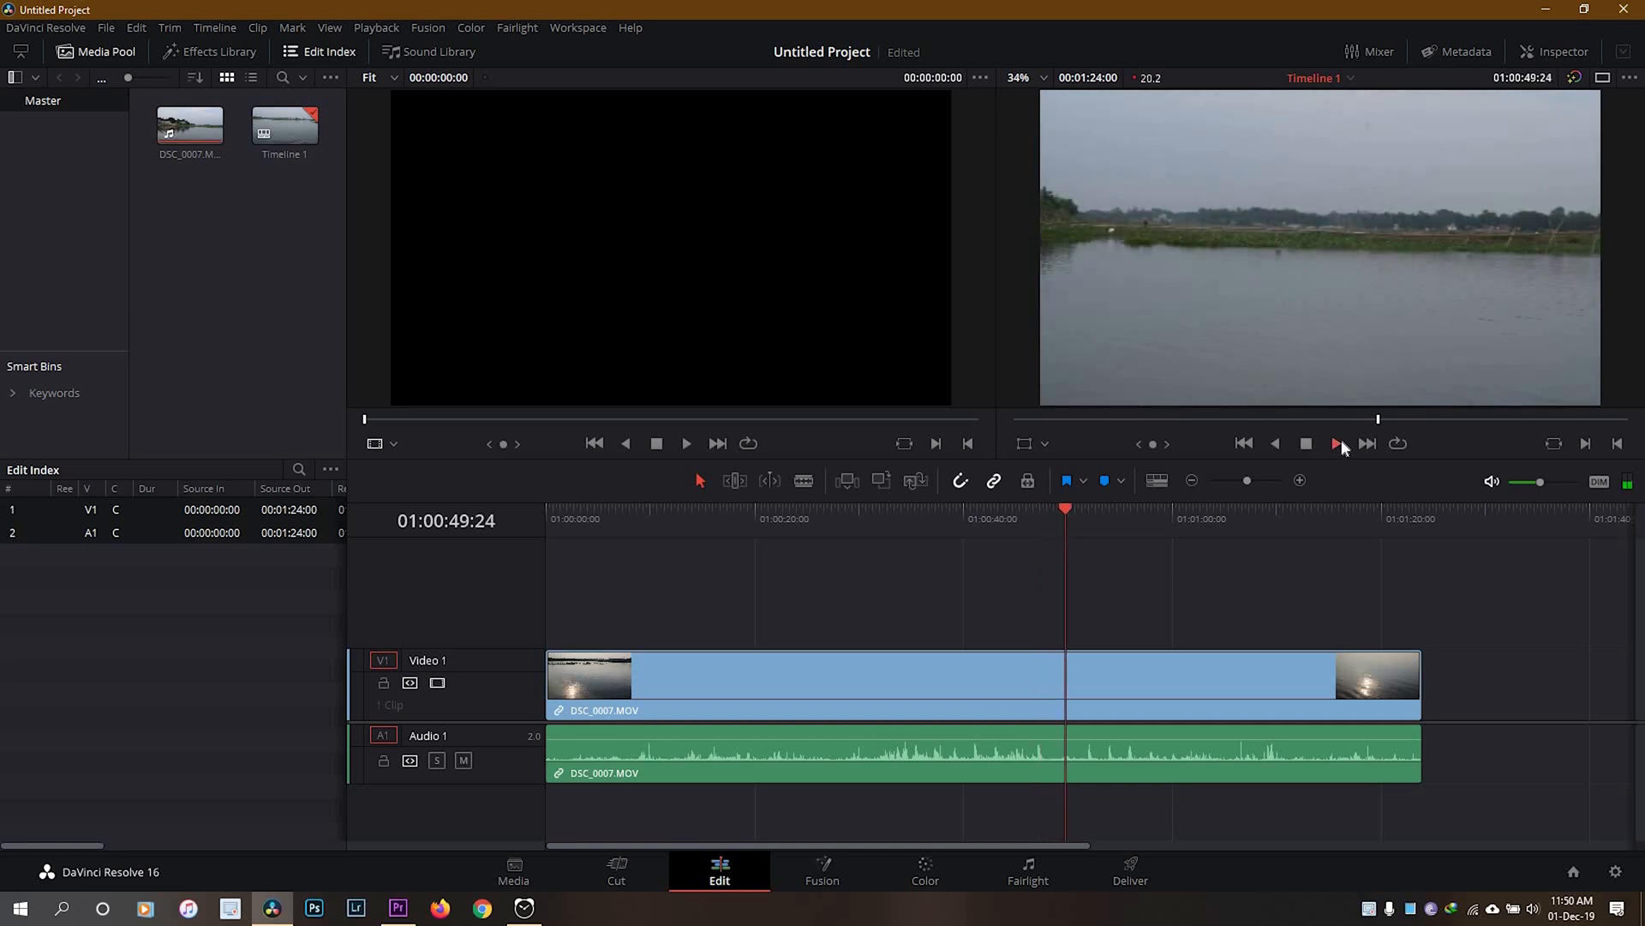
click(1336, 443)
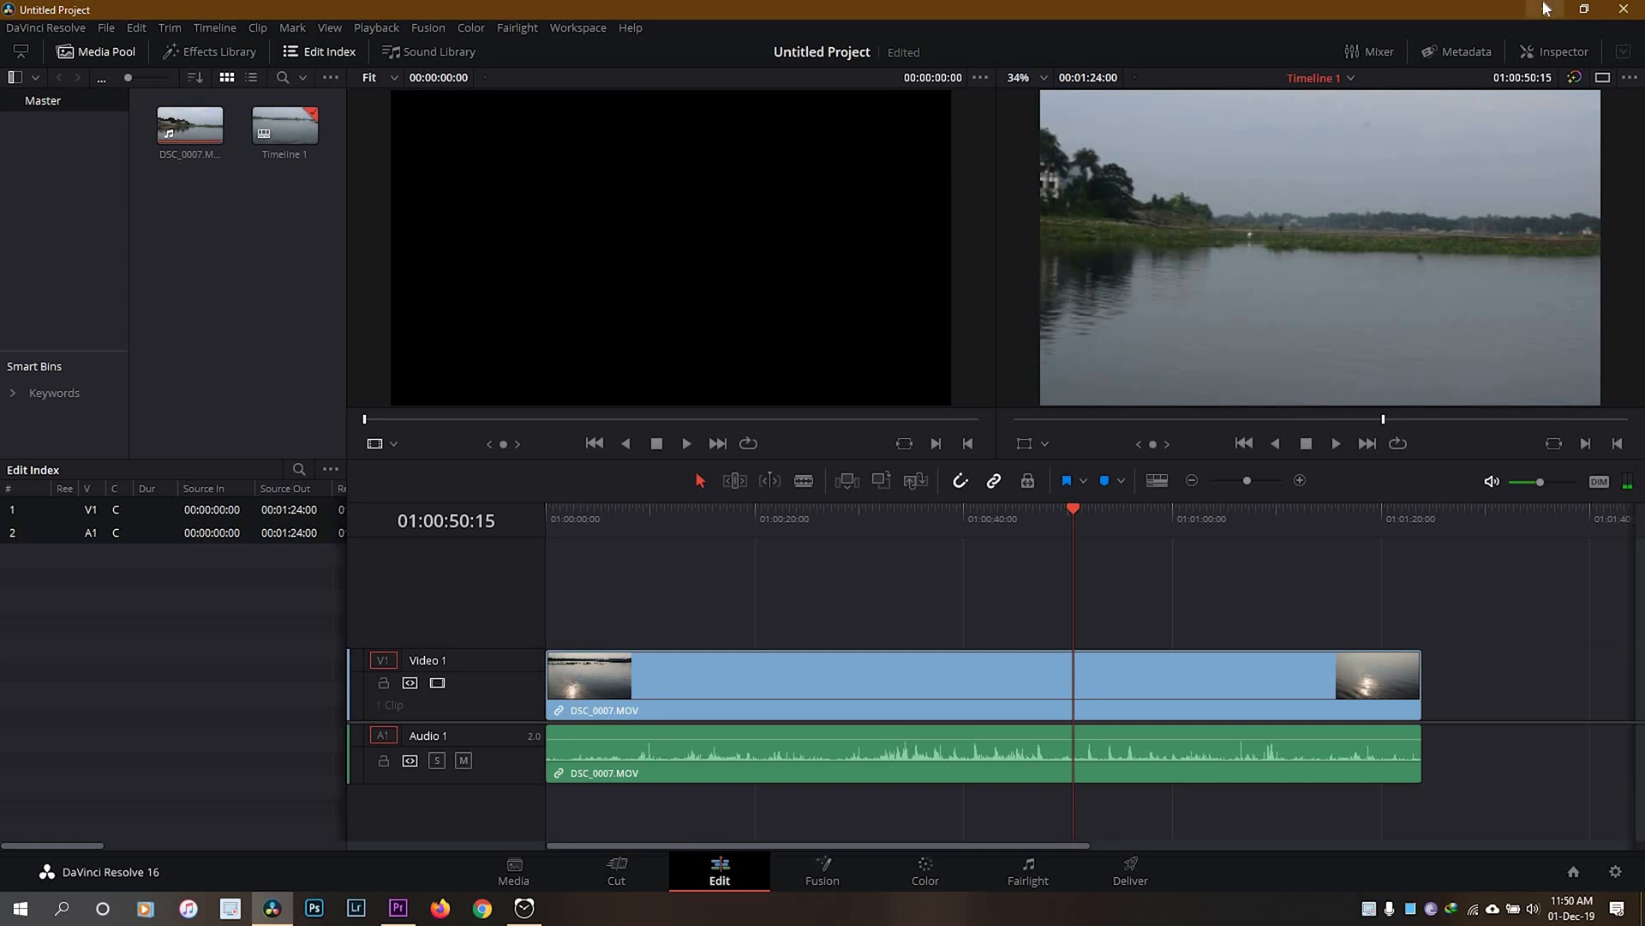